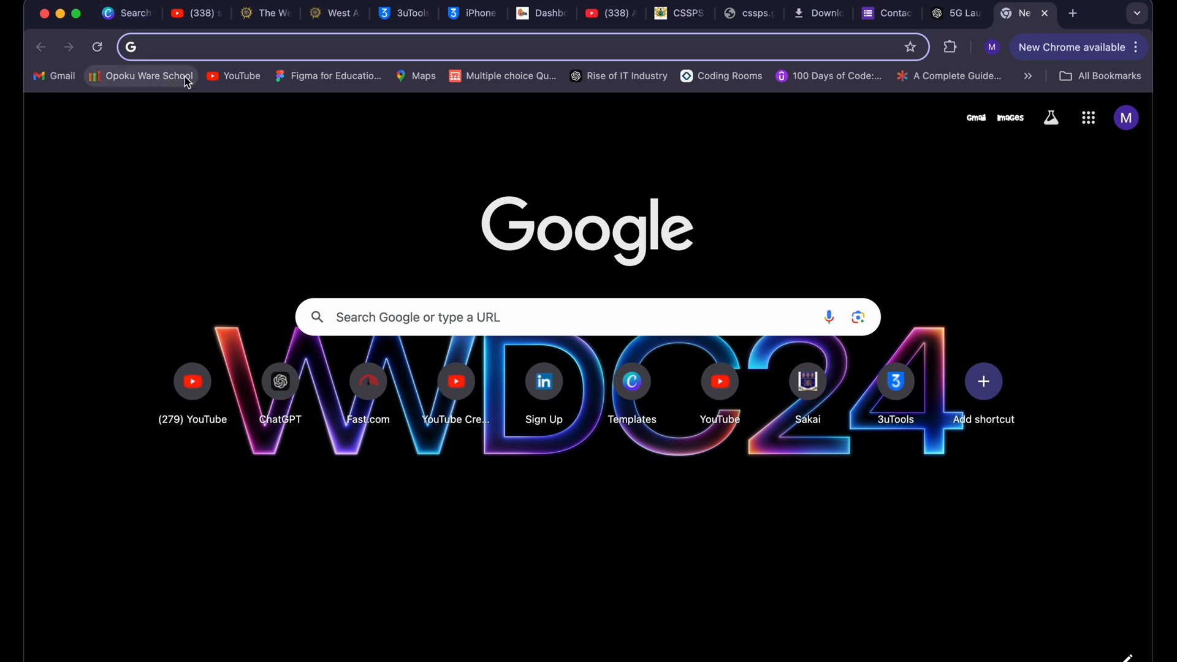
# - Go to 3u.com in the new Chrome tab
pyautogui.write('3u.com')
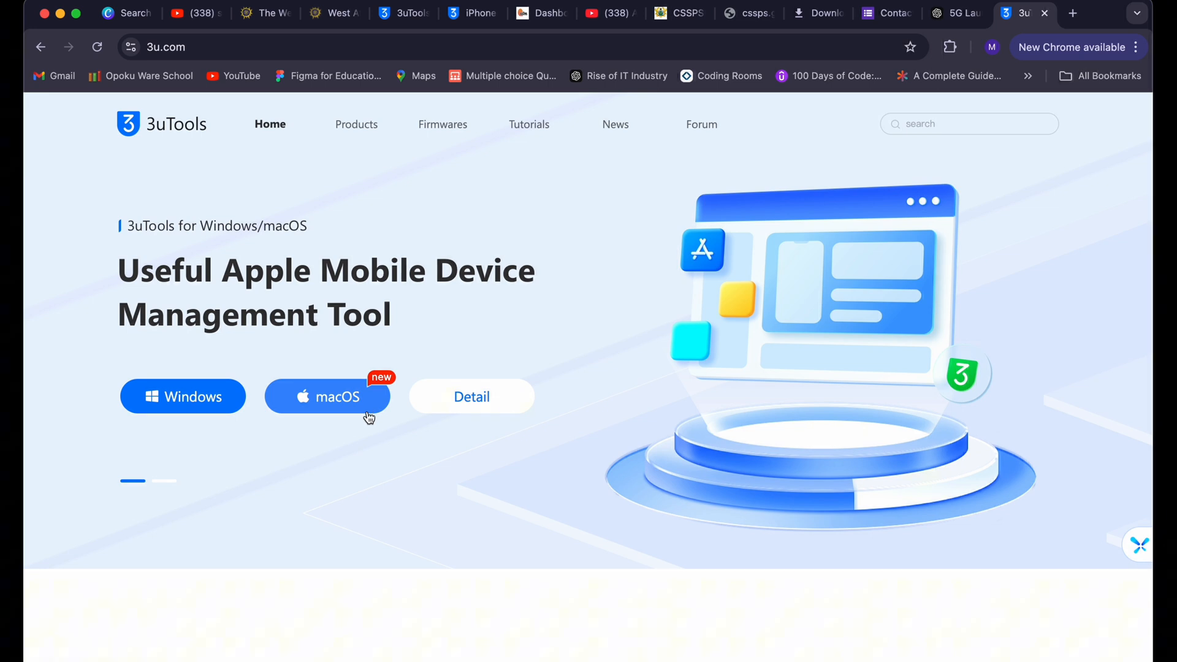
pyautogui.moveTo(344, 438)
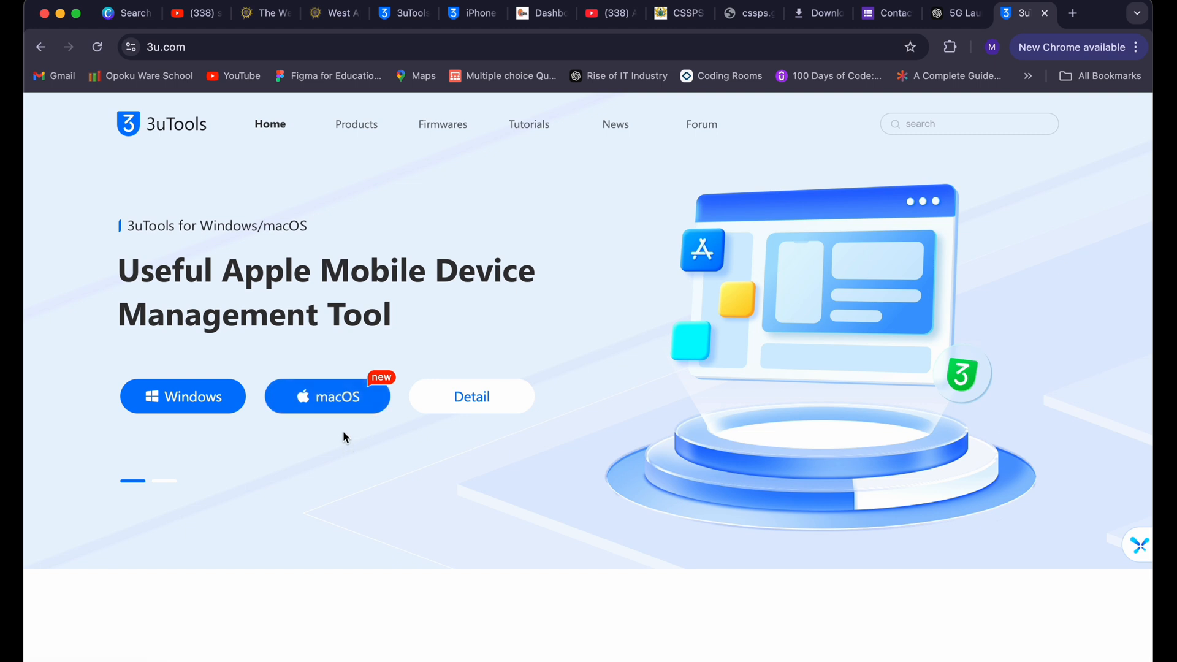
# - Download the macOS 3uTools .dmg, check its progress, then switch to the desktop
pyautogui.click(327, 397)
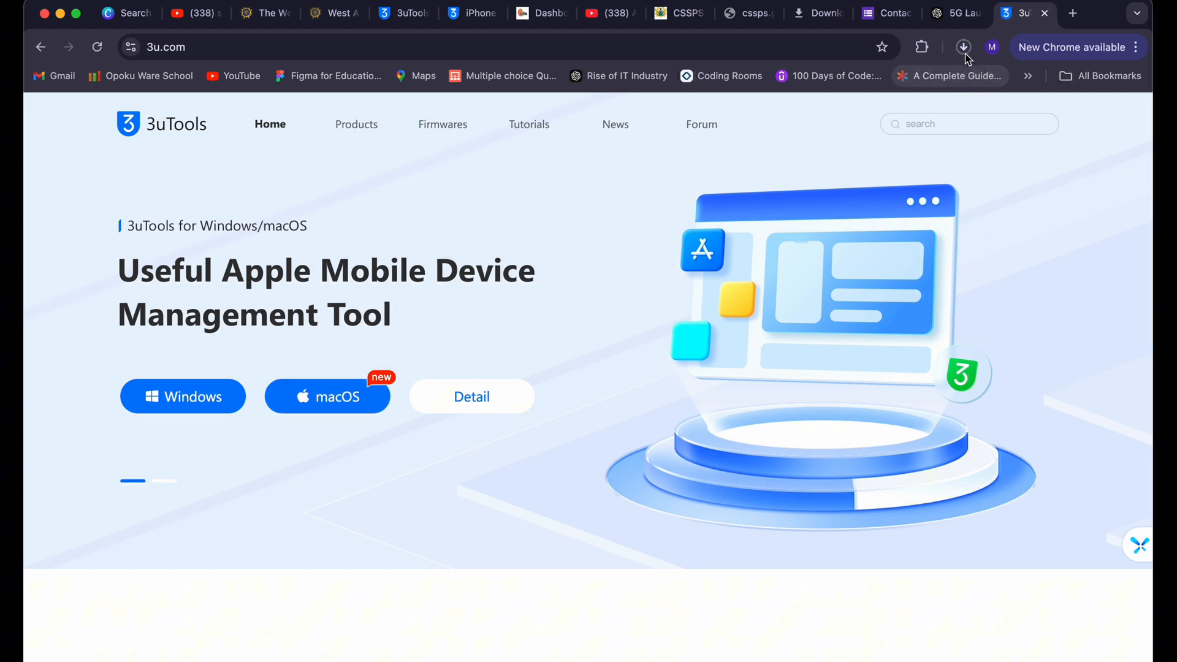
pyautogui.click(963, 47)
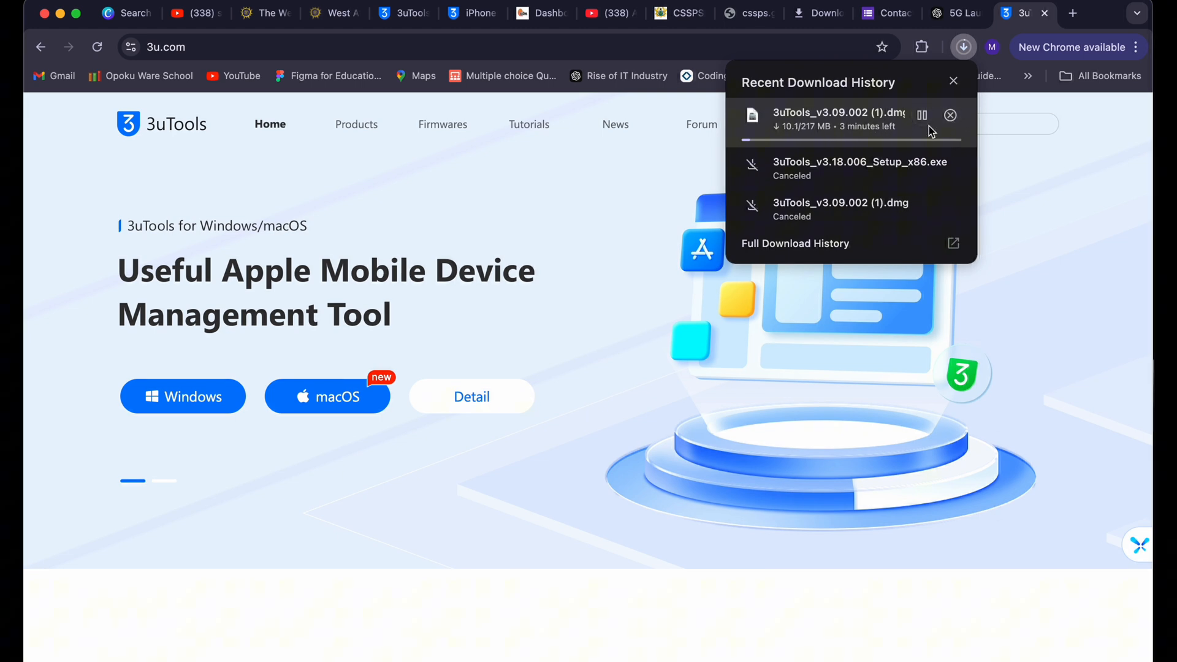
pyautogui.click(732, 595)
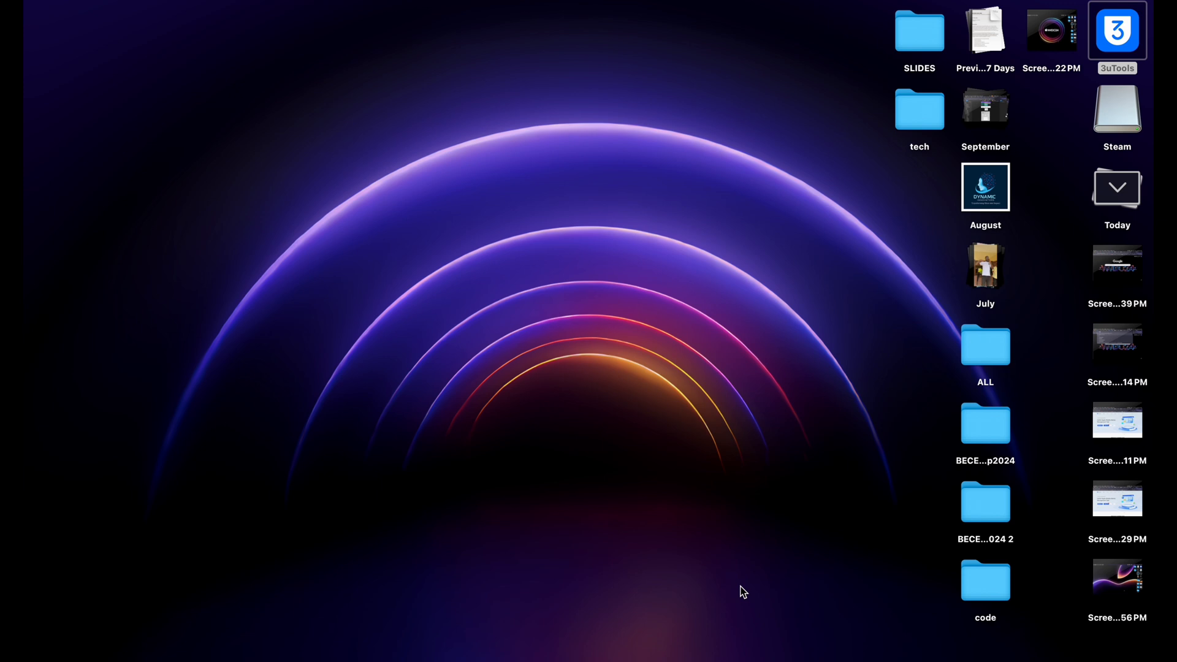
# - Launch 3uTools from the desktop icon
pyautogui.click(1117, 31)
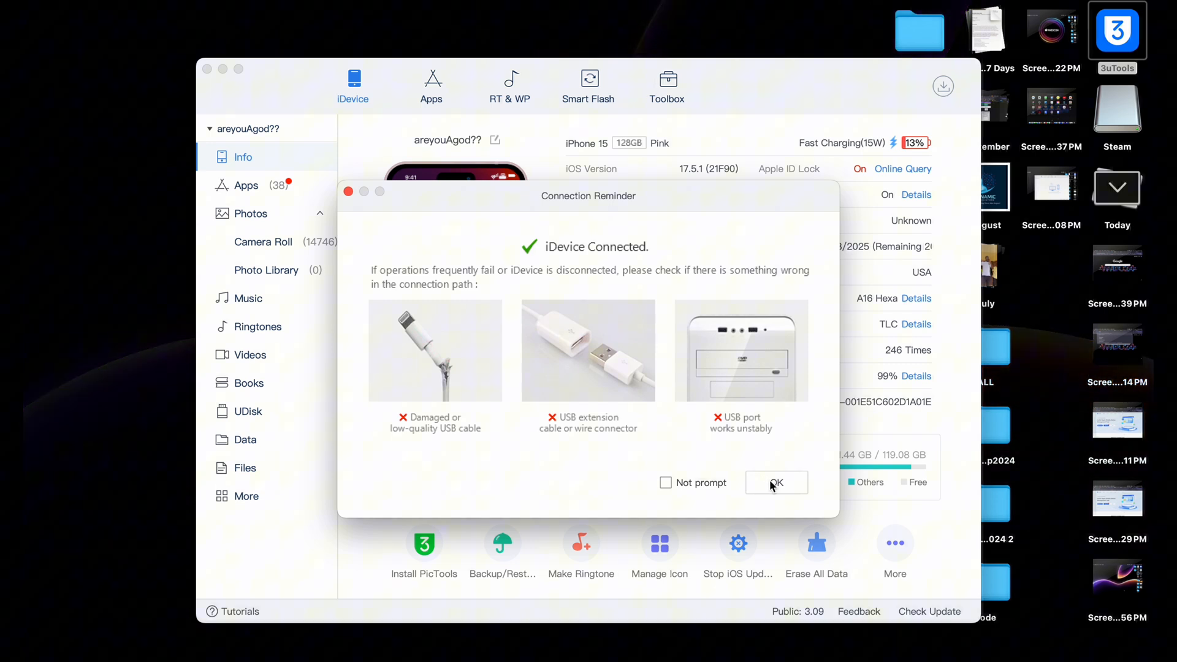
# - Dismiss the Connection Reminder with OK to reveal iDevice Info
pyautogui.click(775, 483)
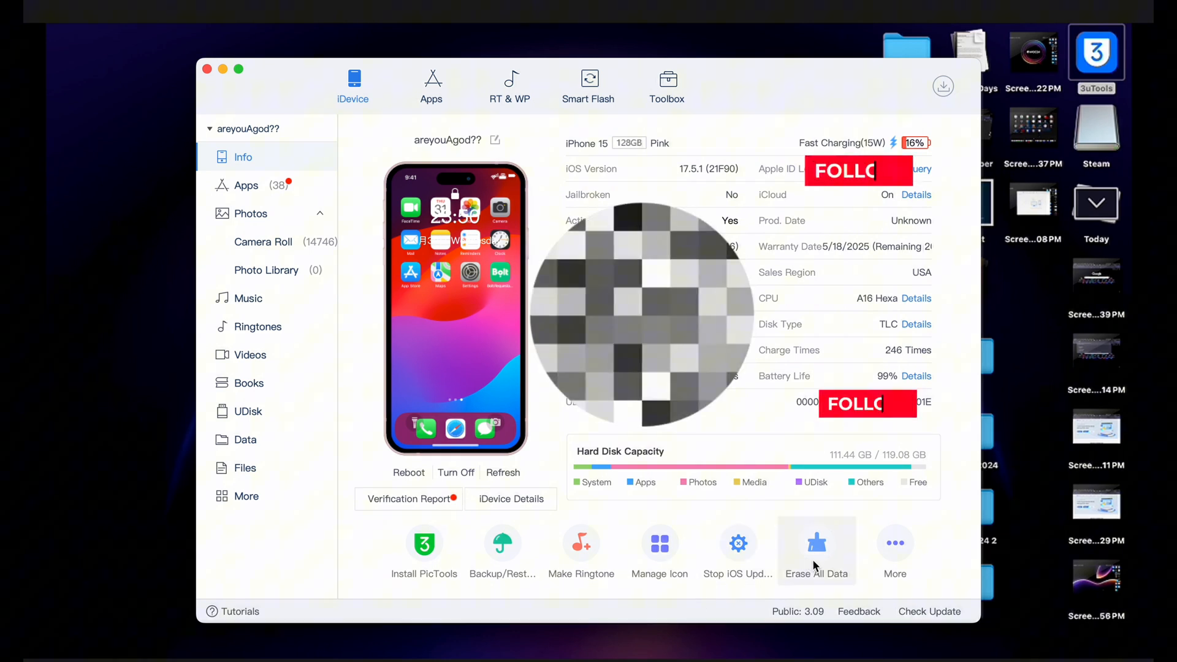
# - Visit Apps, return to iDevice, then open More to show the Toolbox
pyautogui.click(432, 83)
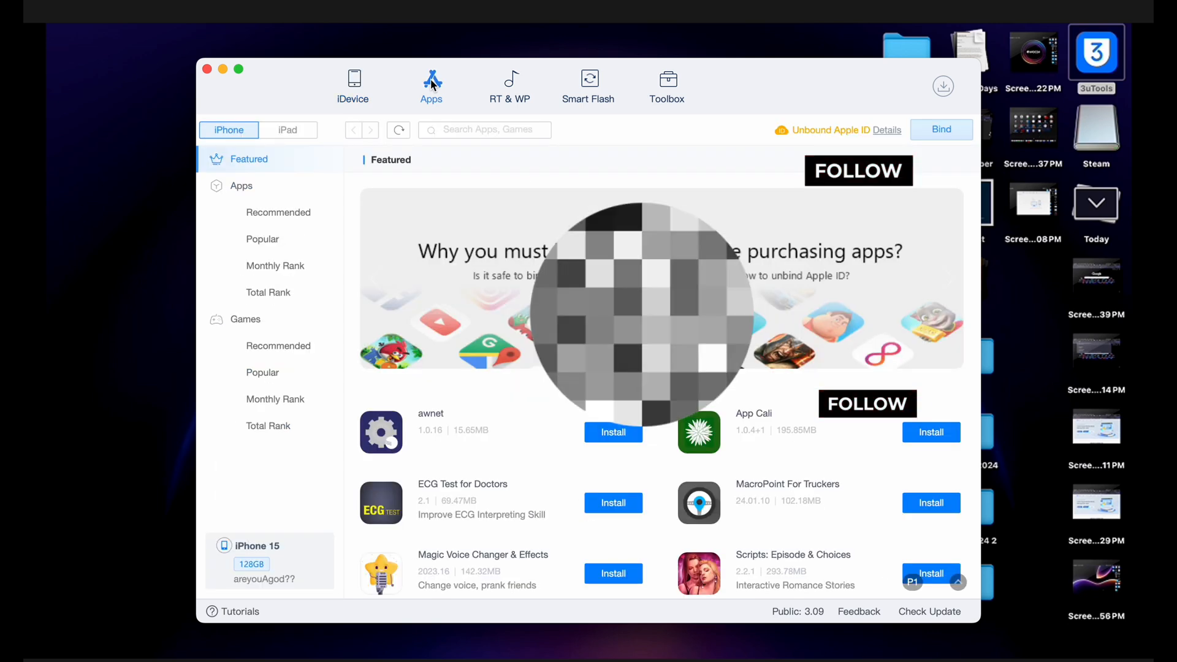
pyautogui.moveTo(354, 86)
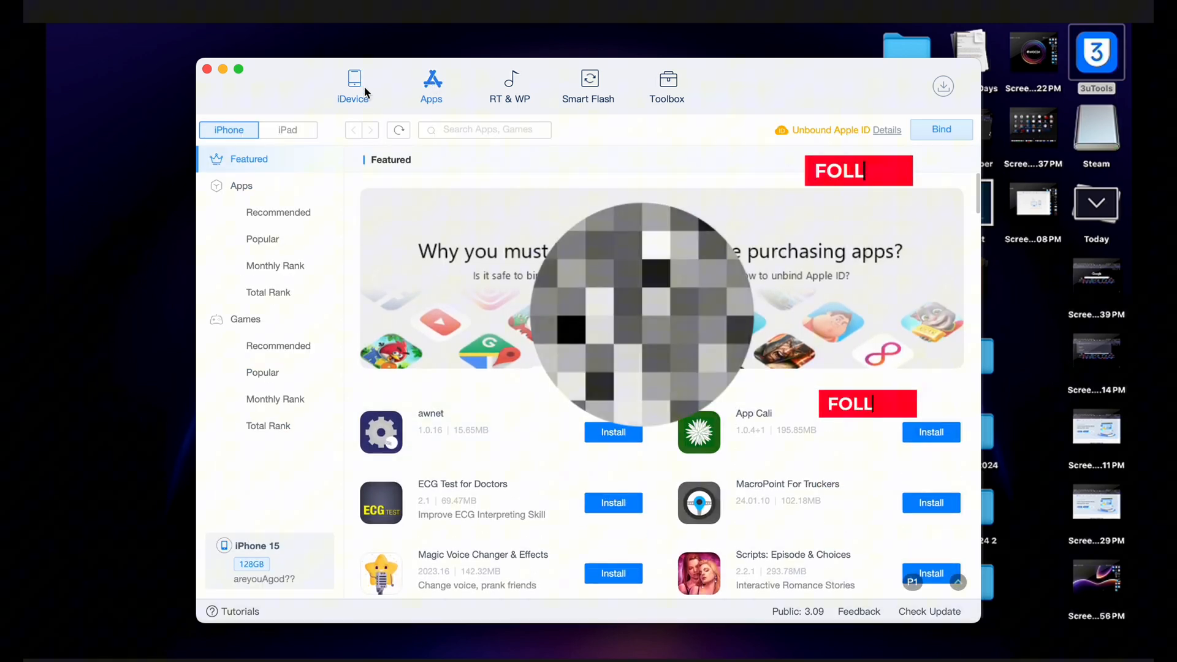
pyautogui.click(353, 83)
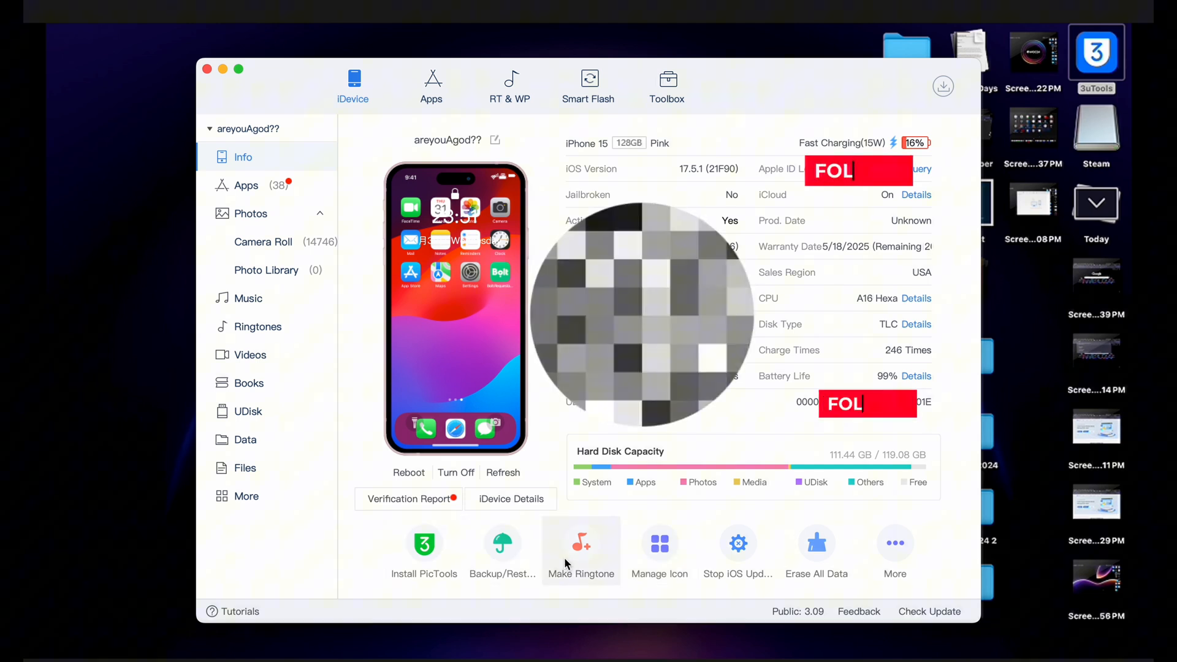
pyautogui.moveTo(502, 543)
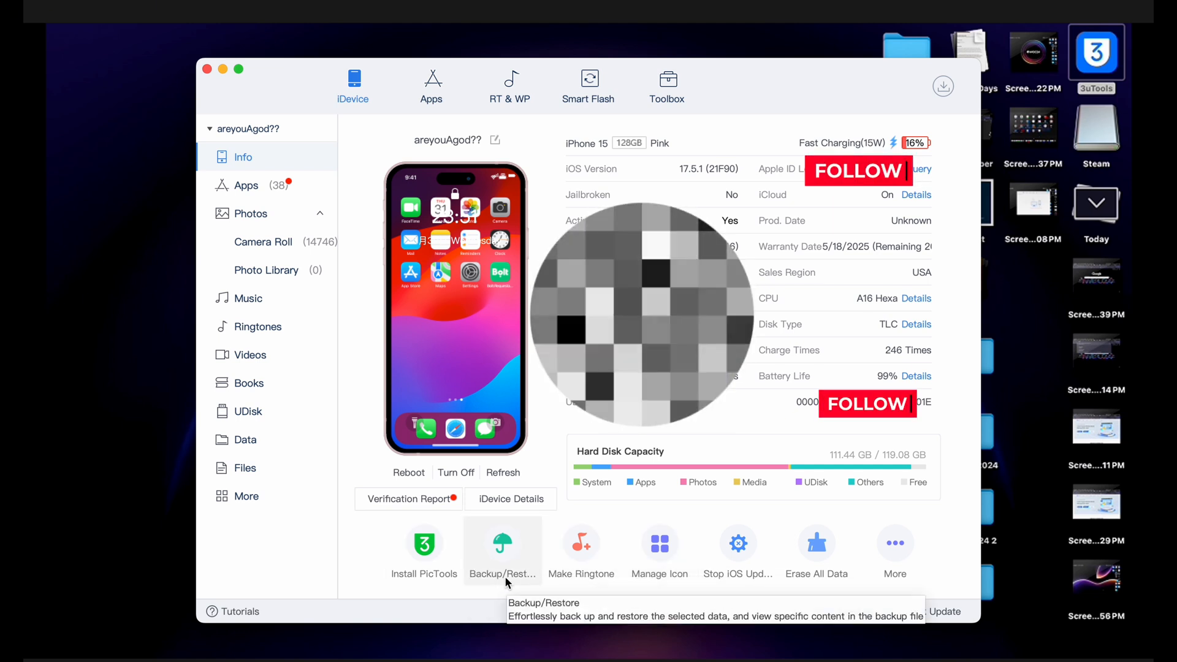
pyautogui.moveTo(895, 561)
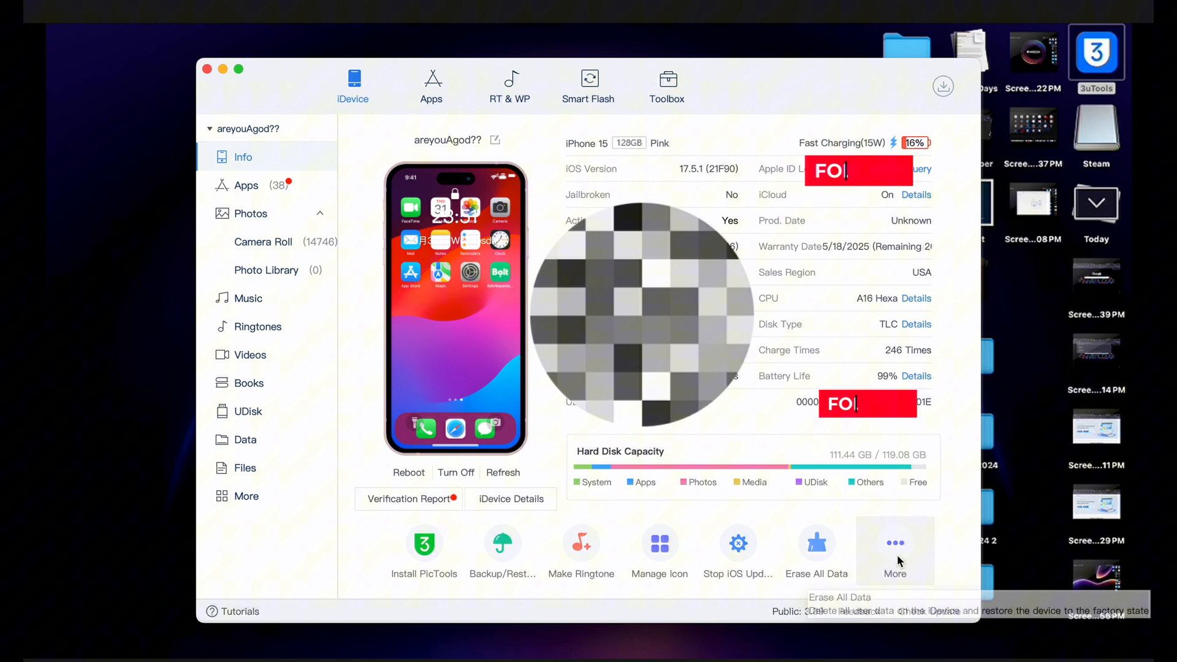
pyautogui.click(666, 85)
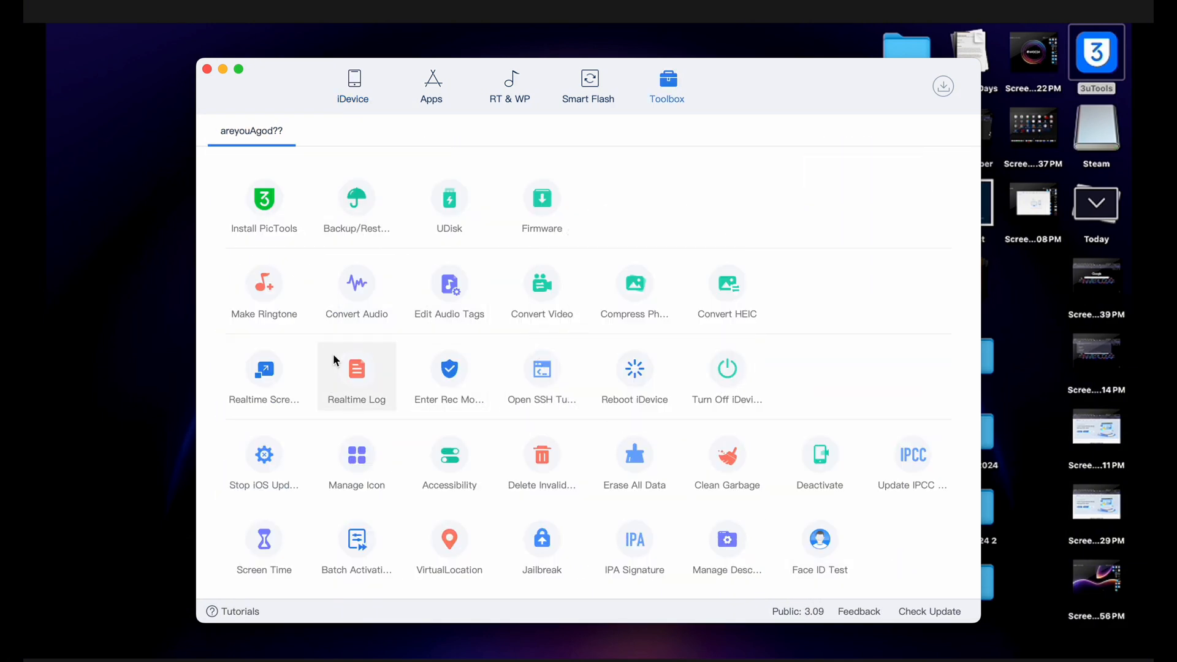
pyautogui.moveTo(451, 503)
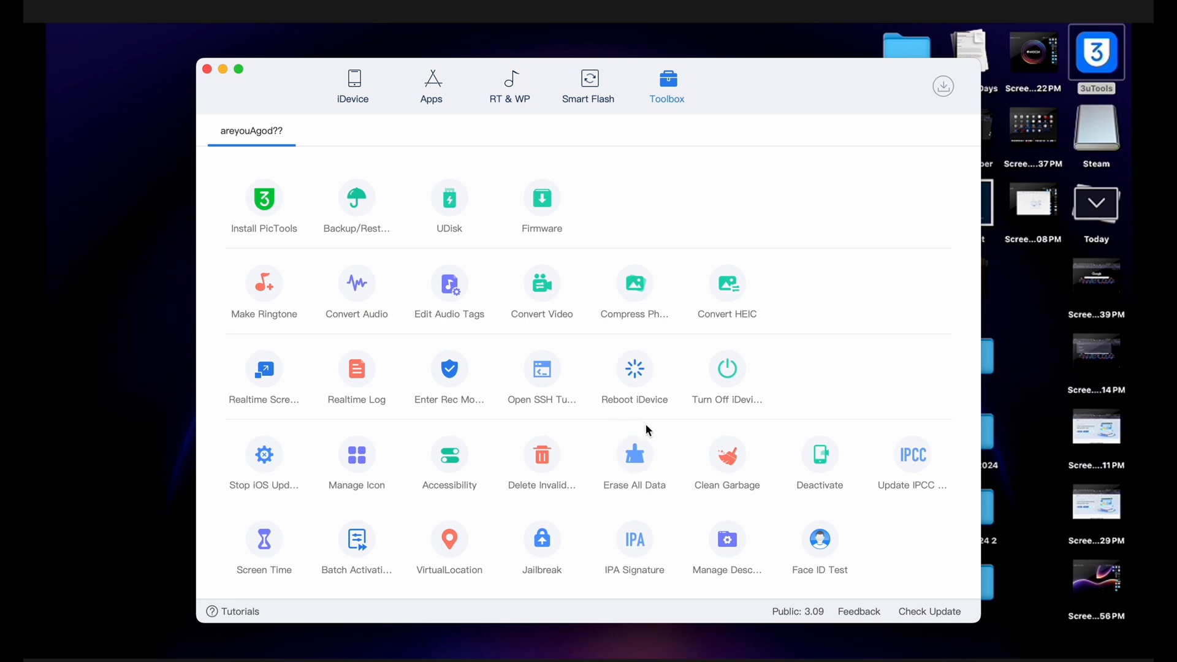
pyautogui.moveTo(663, 419)
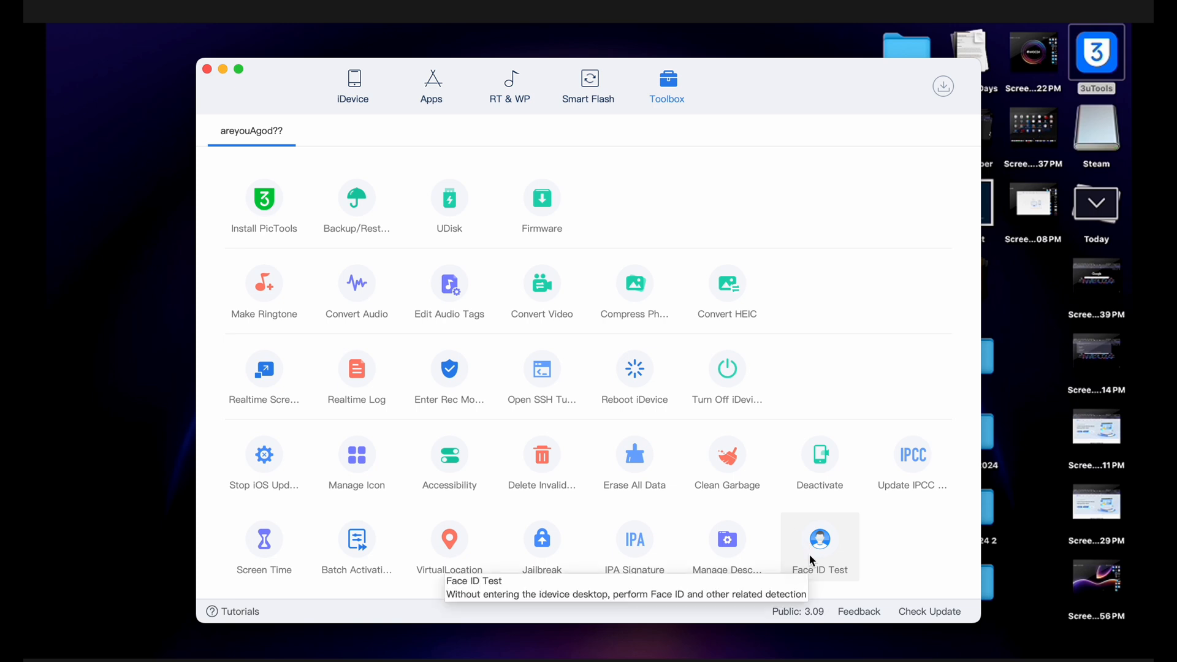
# - Leave the Toolbox and switch to the iPhone's Apple Music Home screen
pyautogui.click(353, 85)
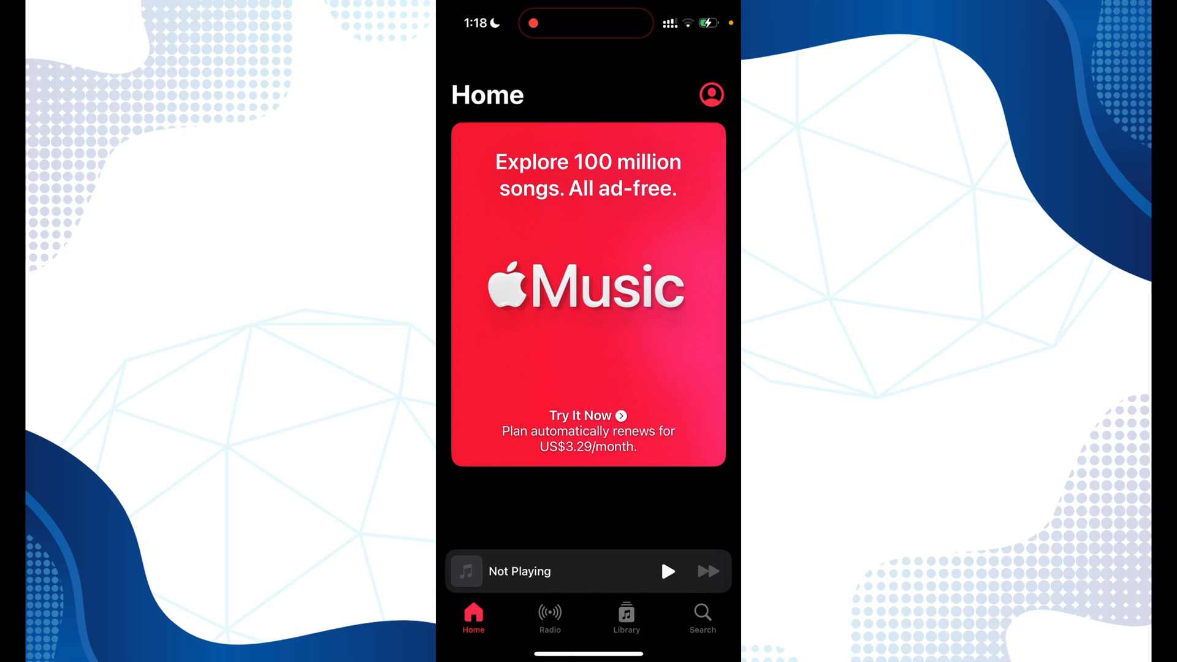
# - Check Radio and the empty Downloaded Songs list, then open and close the account page
pyautogui.click(549, 615)
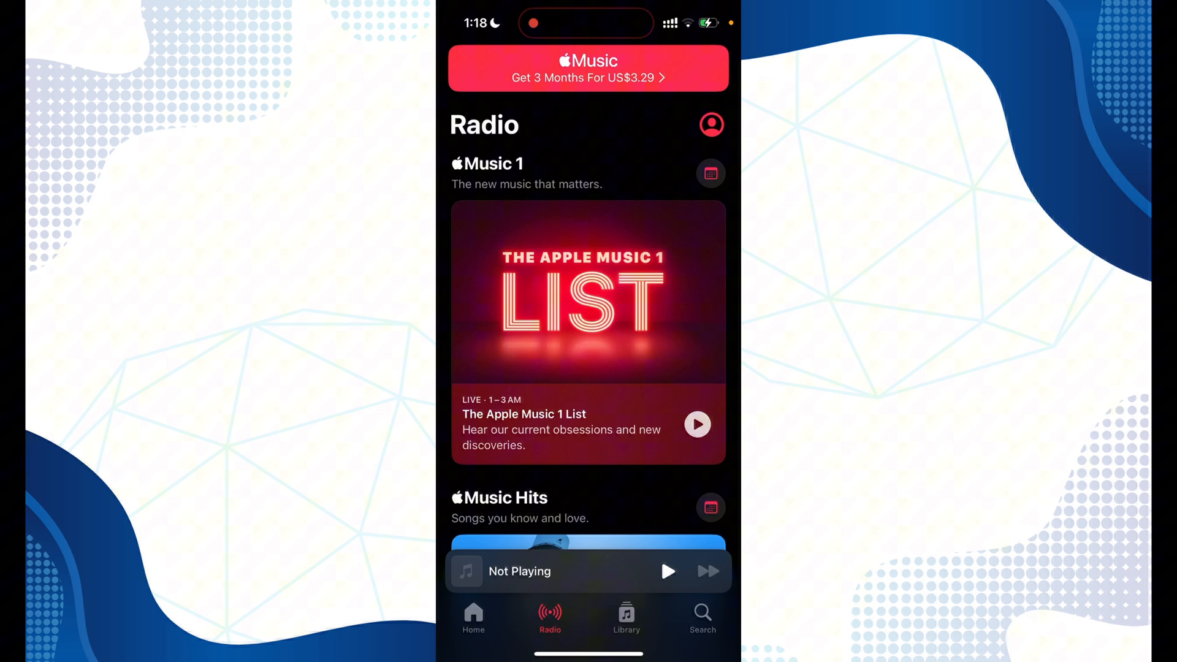
pyautogui.click(626, 618)
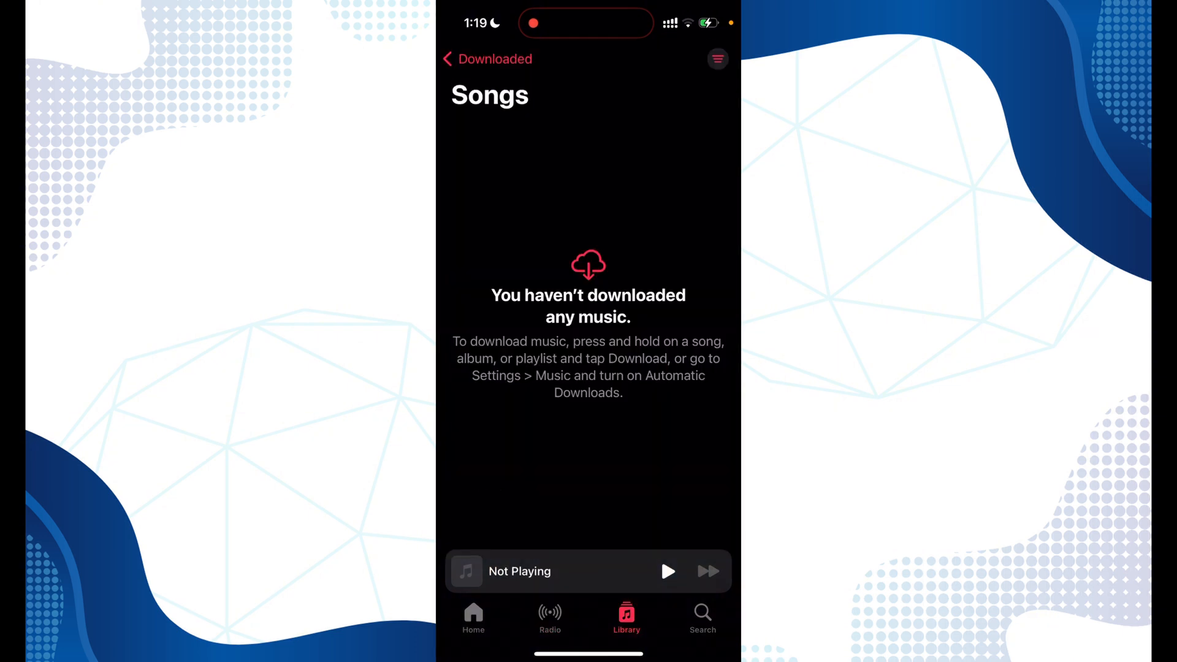
pyautogui.click(473, 615)
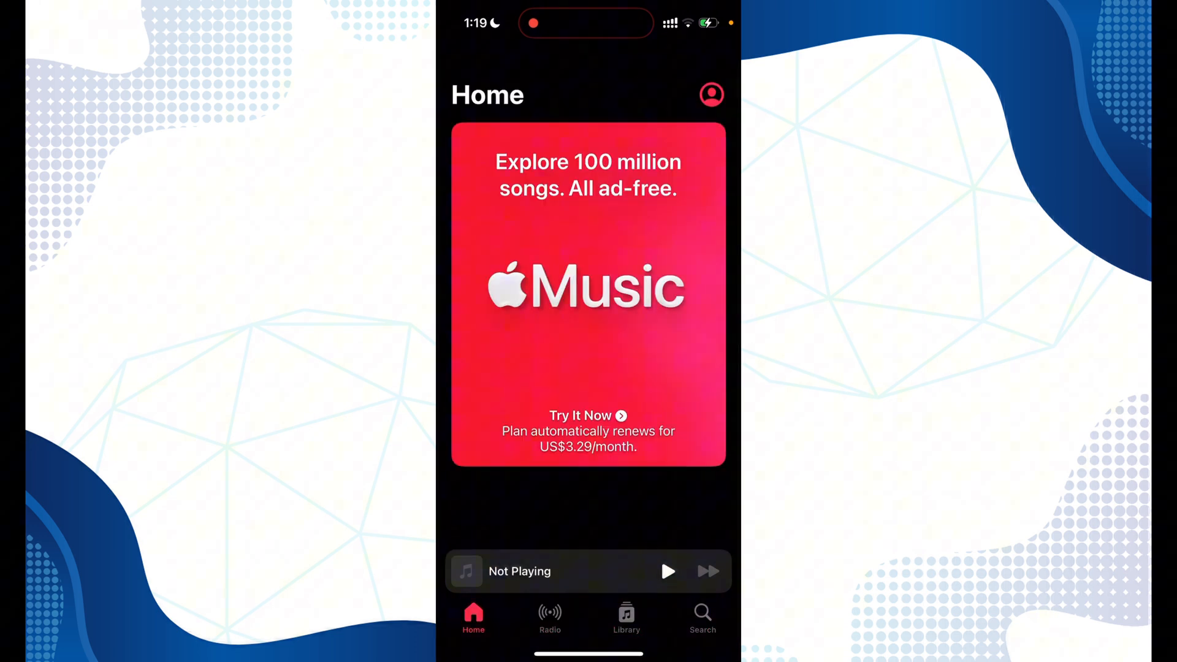
pyautogui.click(709, 94)
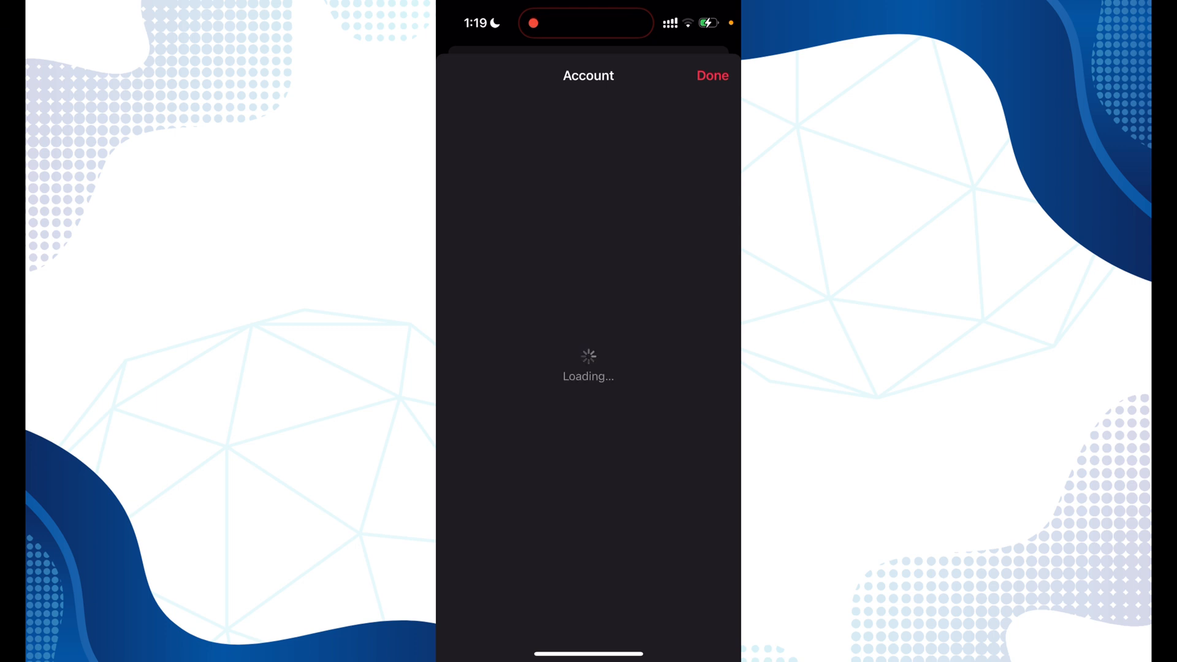
pyautogui.click(712, 76)
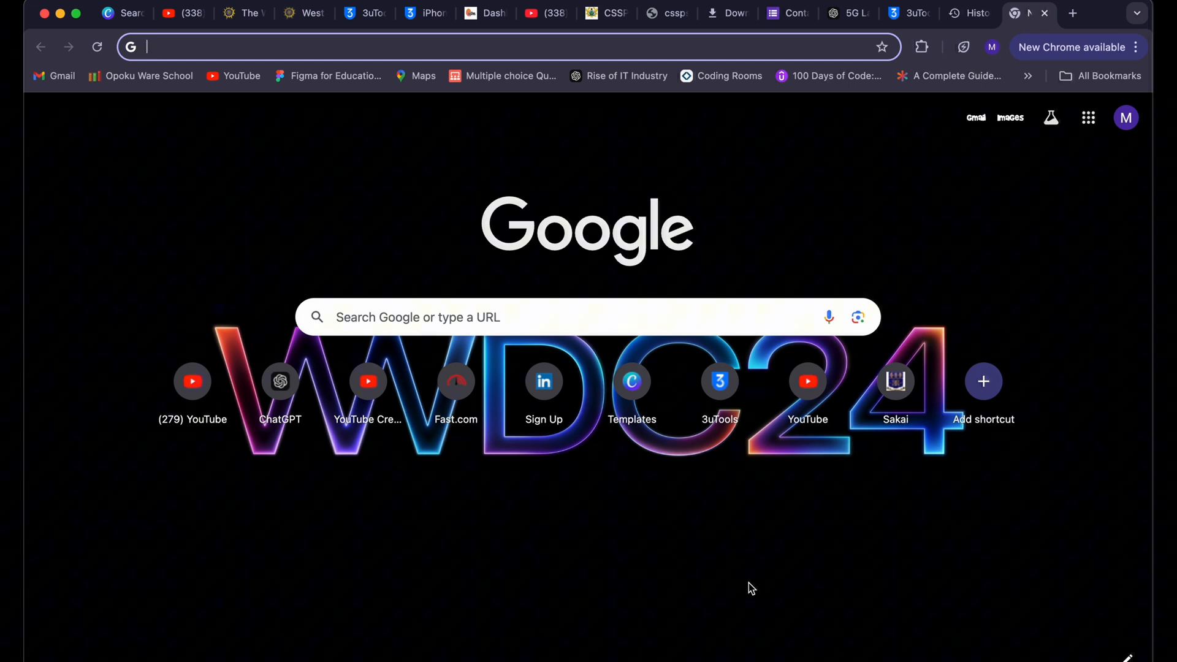
pyautogui.moveTo(731, 586)
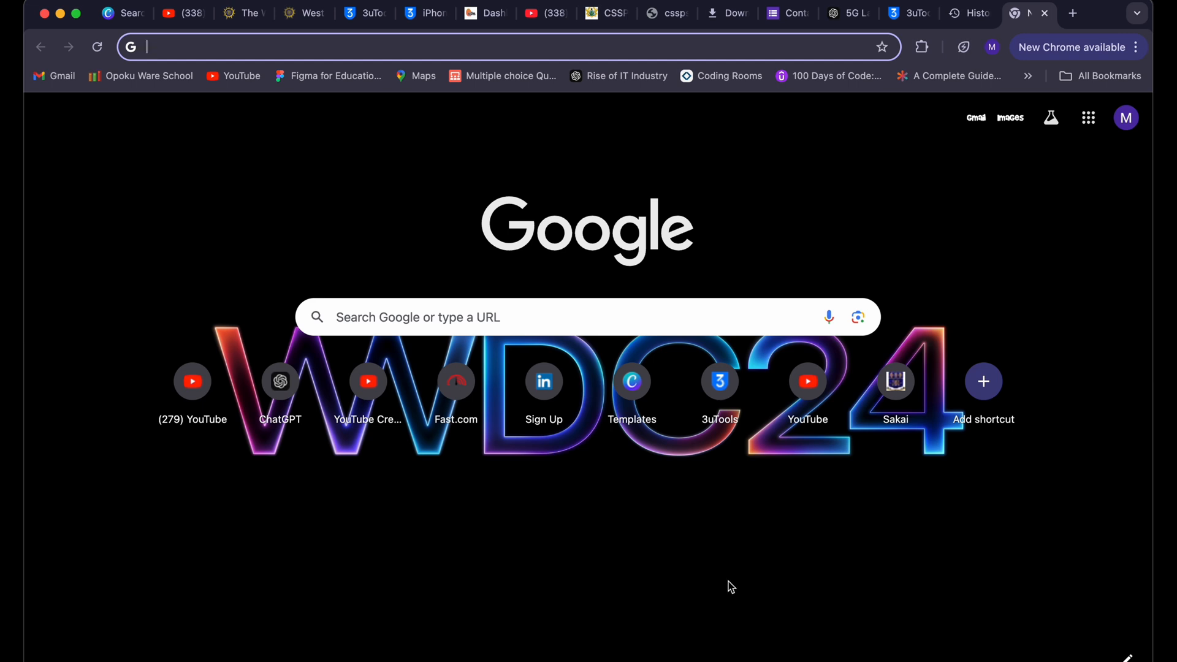
pyautogui.moveTo(444, 486)
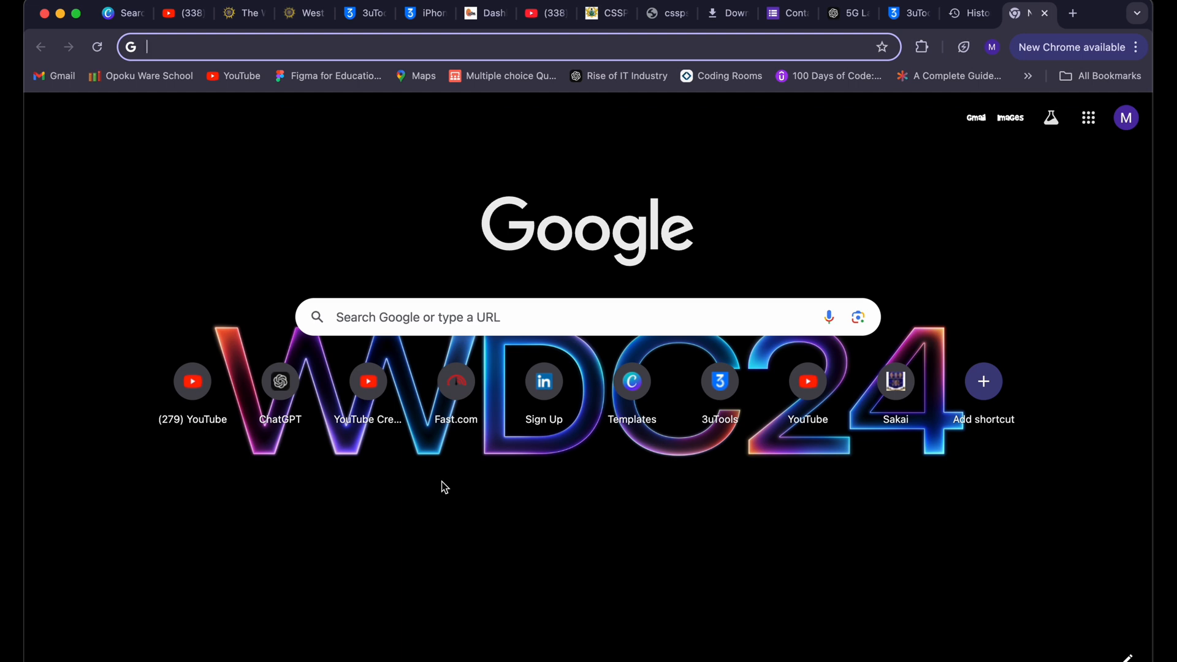
# - Type a search for 'otan by' in the new tab's address bar
pyautogui.write('otan by download')
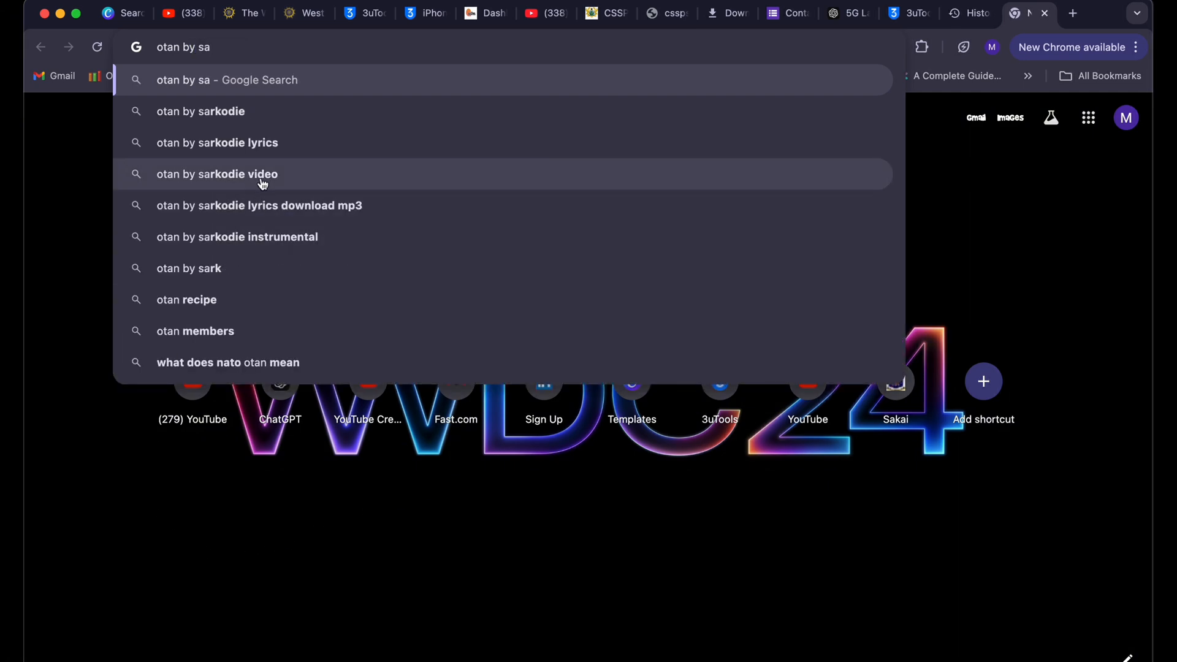
# - Open Halmblog's Otan by Sarkodie page and scroll down to its Download | Play Now section
pyautogui.click(258, 205)
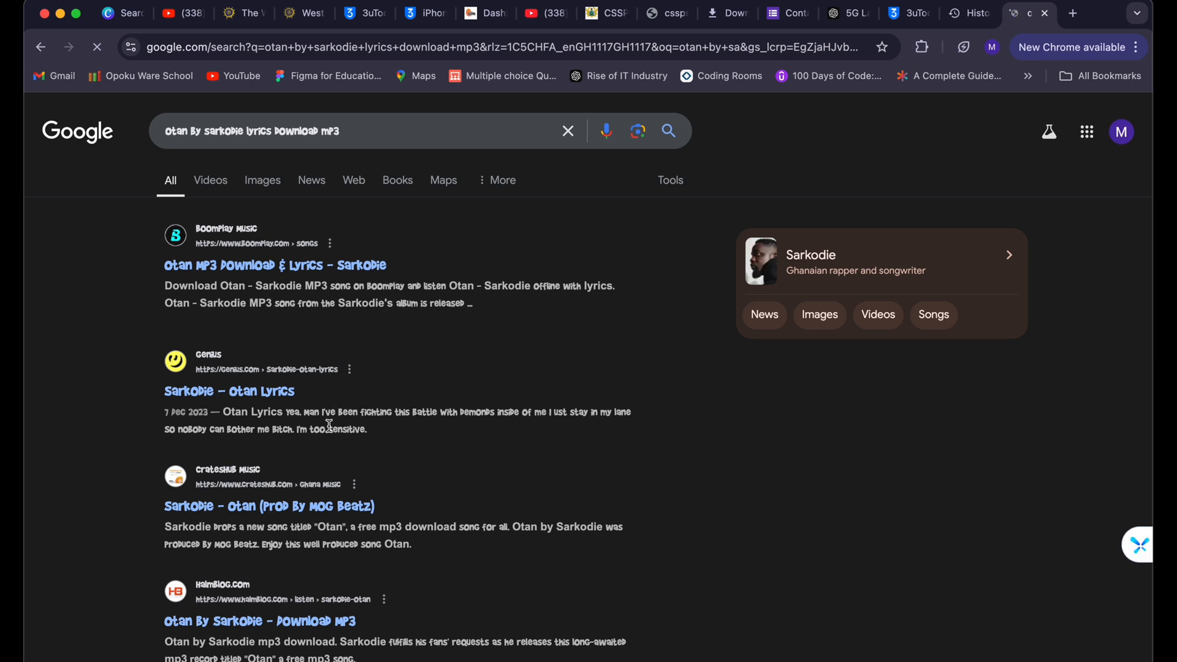
pyautogui.scroll(-3)
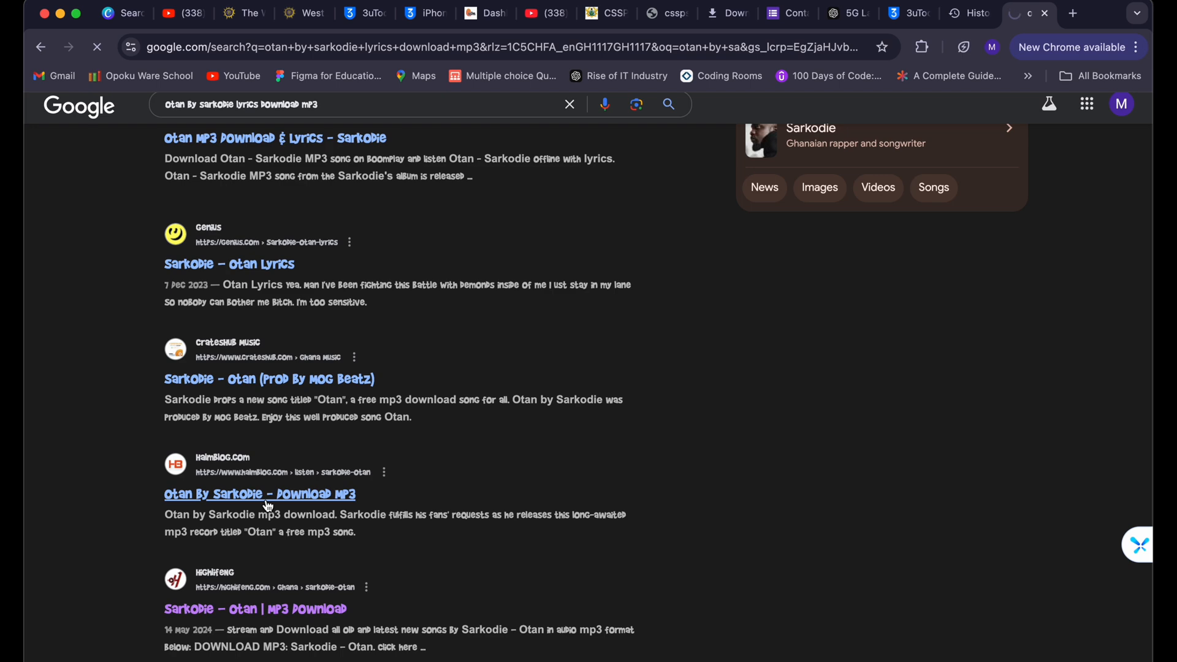
pyautogui.click(258, 494)
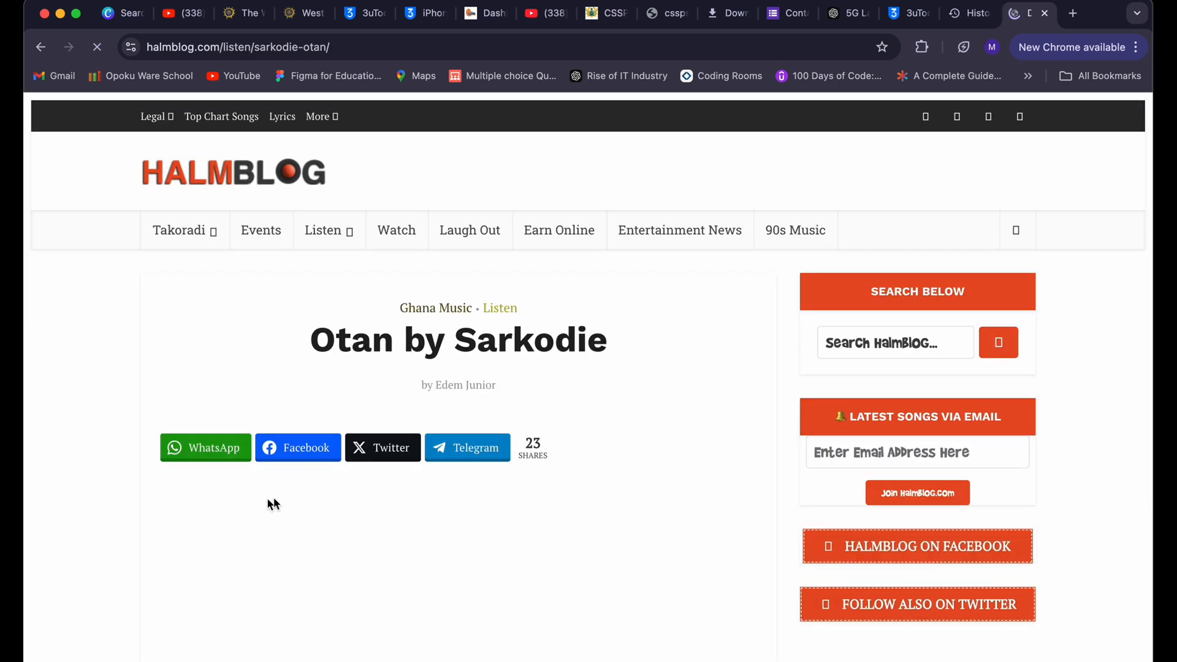
pyautogui.scroll(-3)
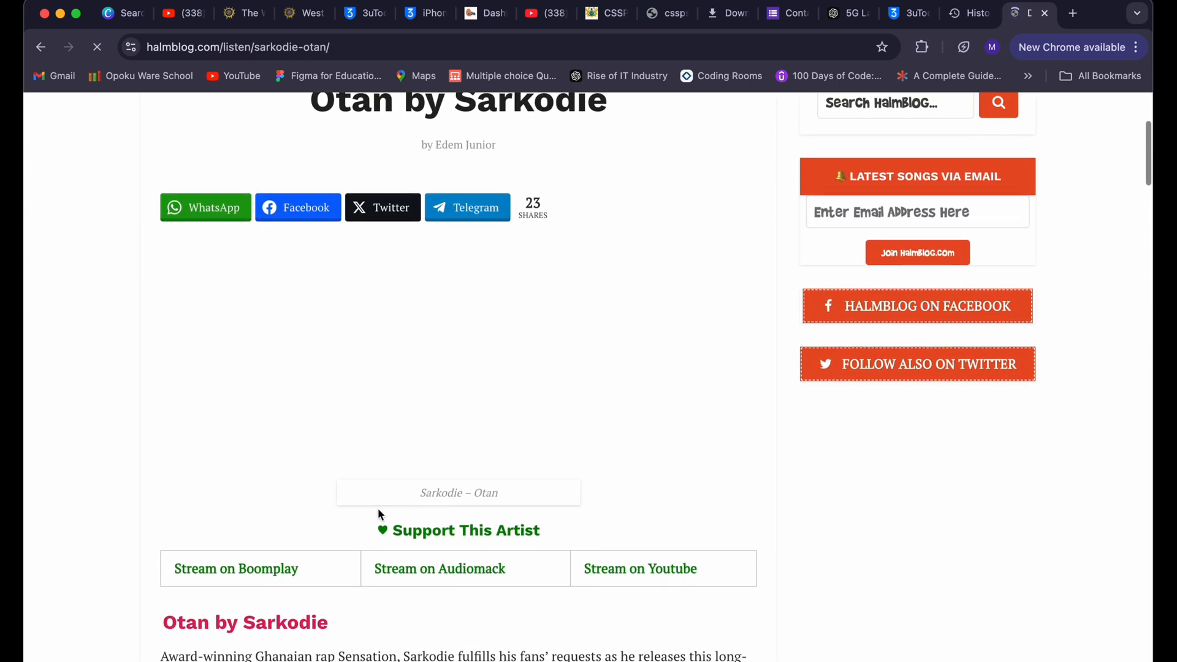
pyautogui.scroll(-3)
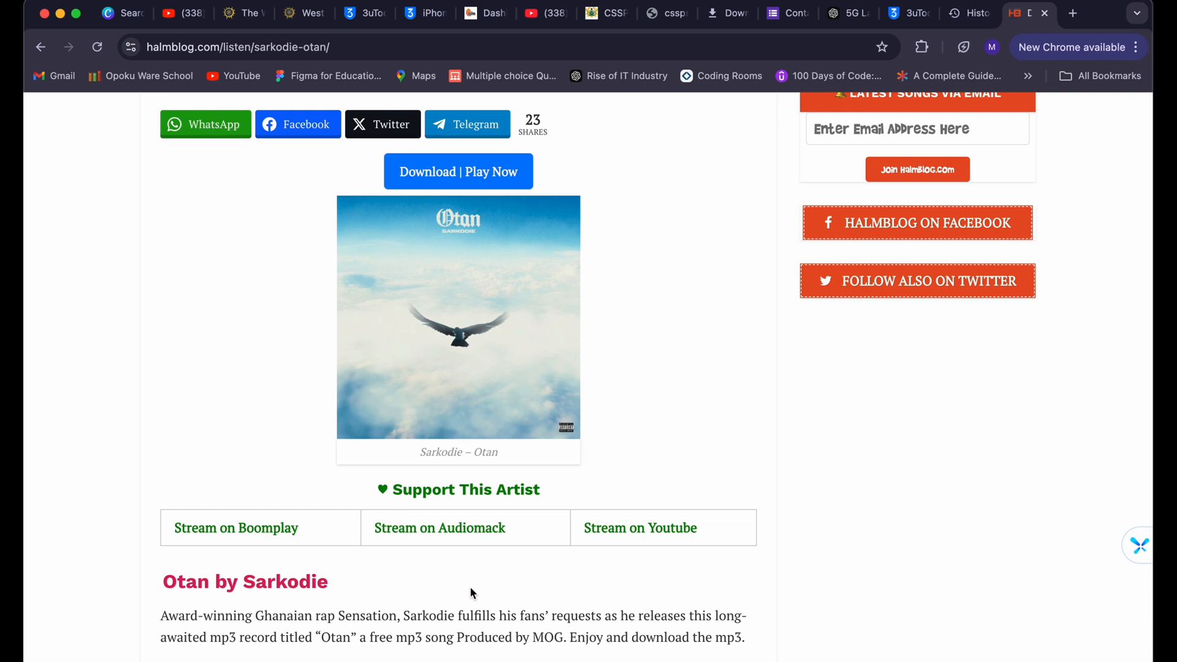
pyautogui.scroll(-3)
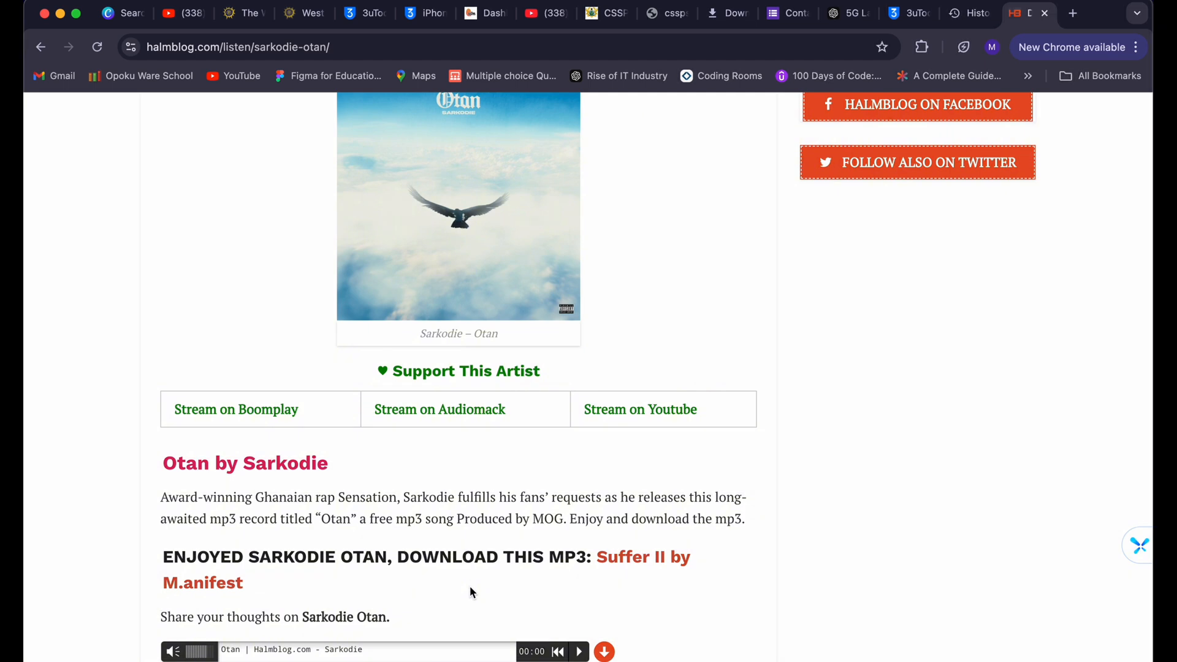
pyautogui.scroll(-3)
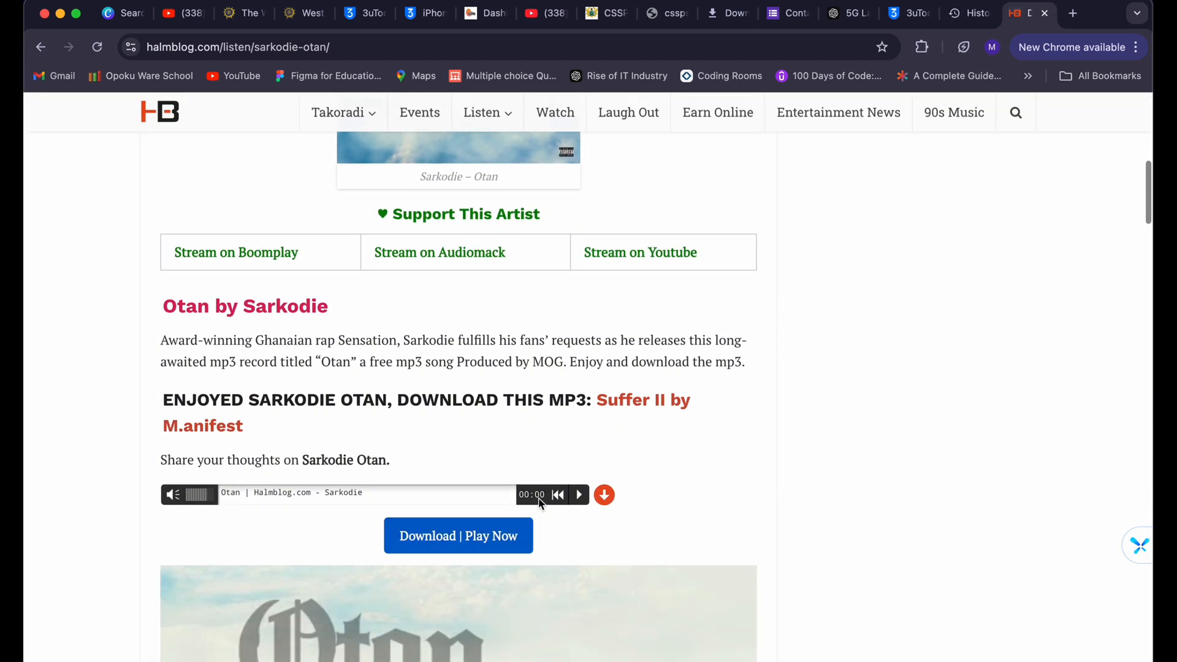
pyautogui.scroll(-3)
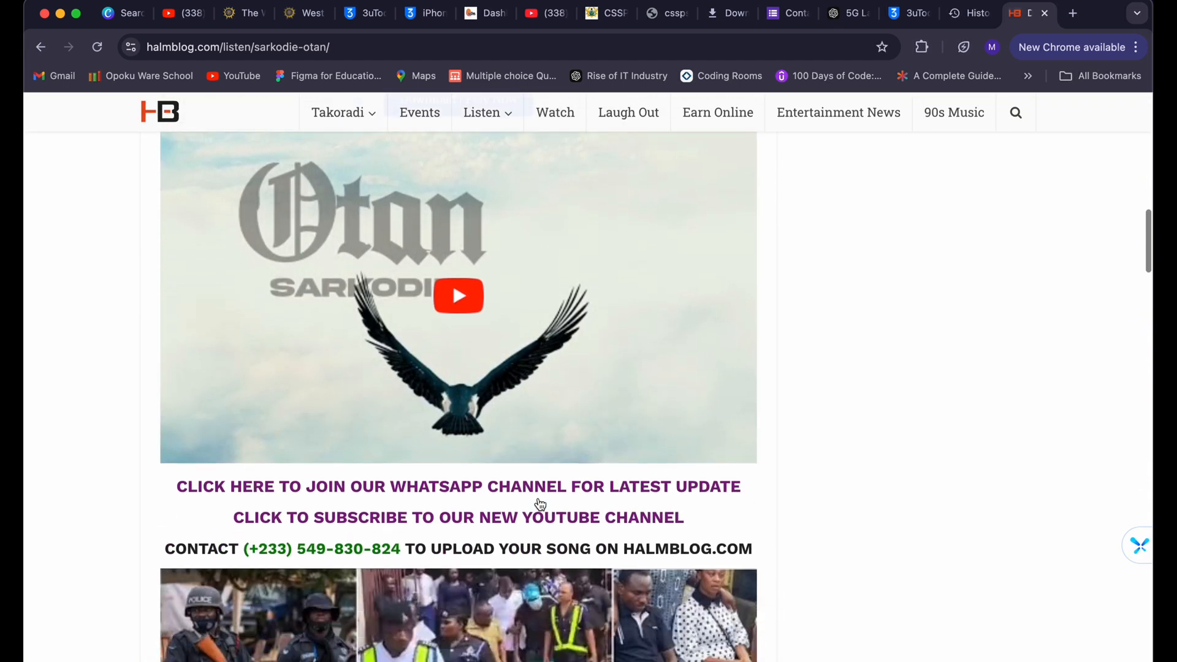
pyautogui.scroll(-3)
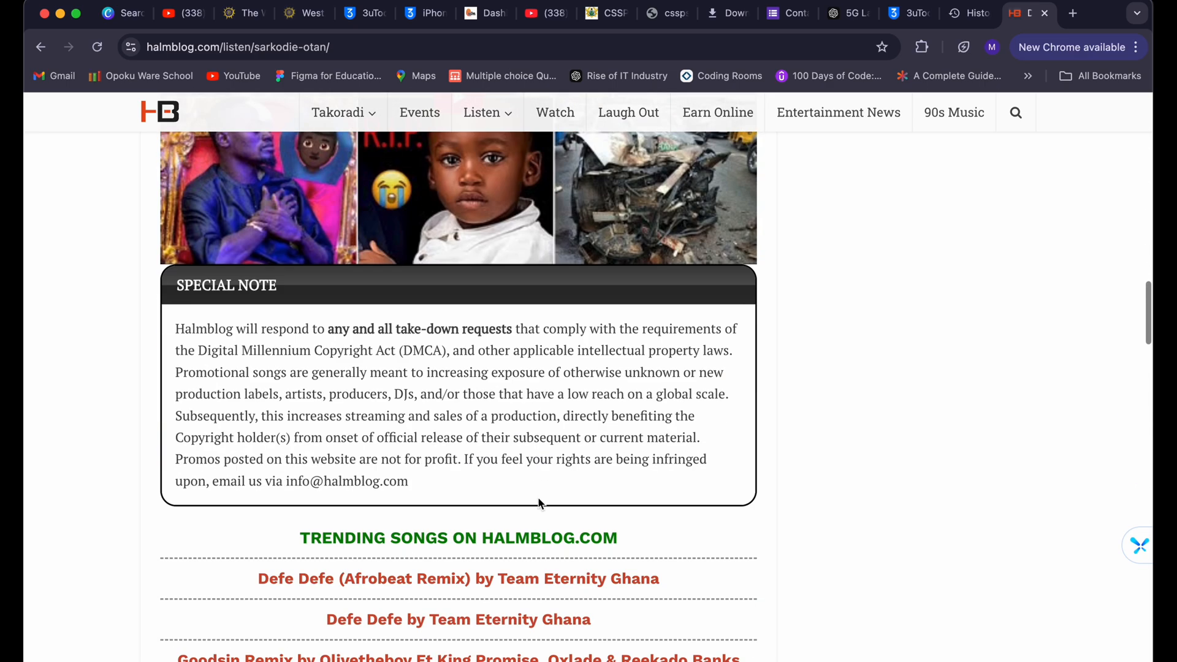
pyautogui.scroll(-3)
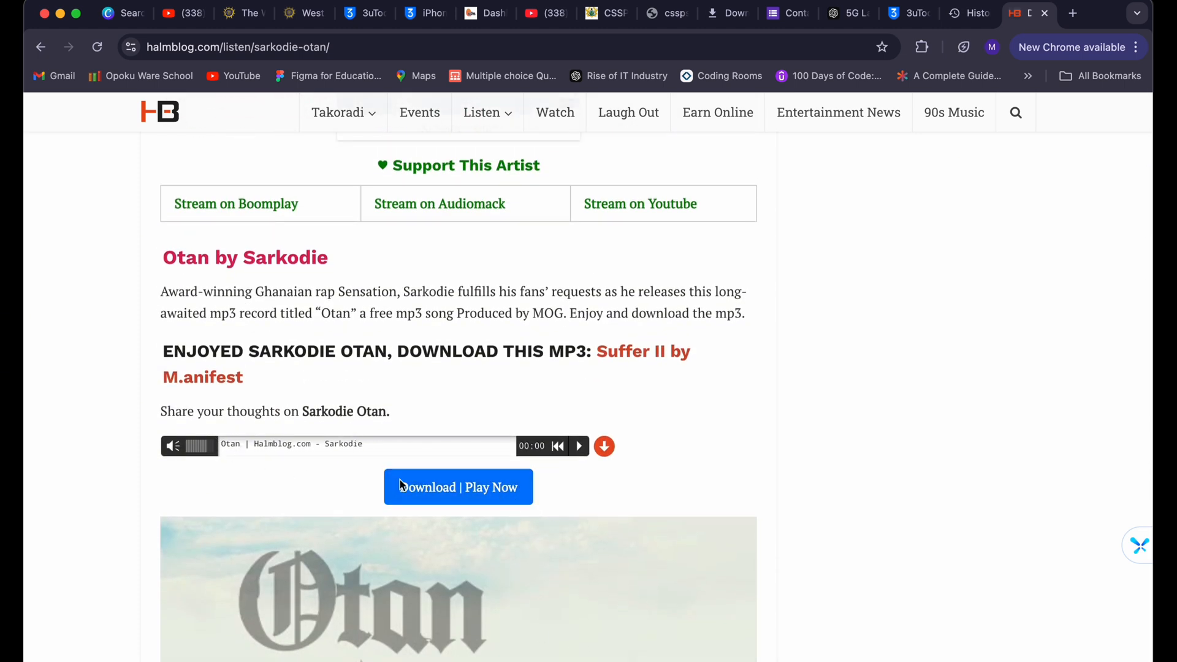
# - Download the 3.0 MB Otan MP3 and show it in its folder
pyautogui.click(458, 486)
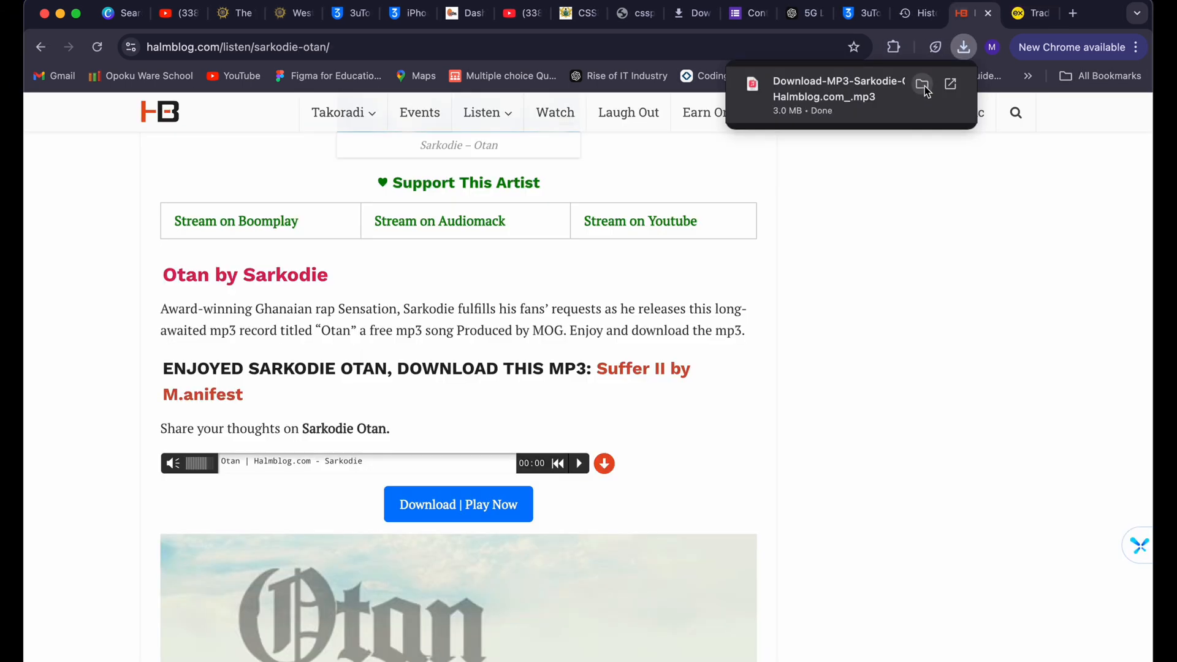
pyautogui.click(922, 84)
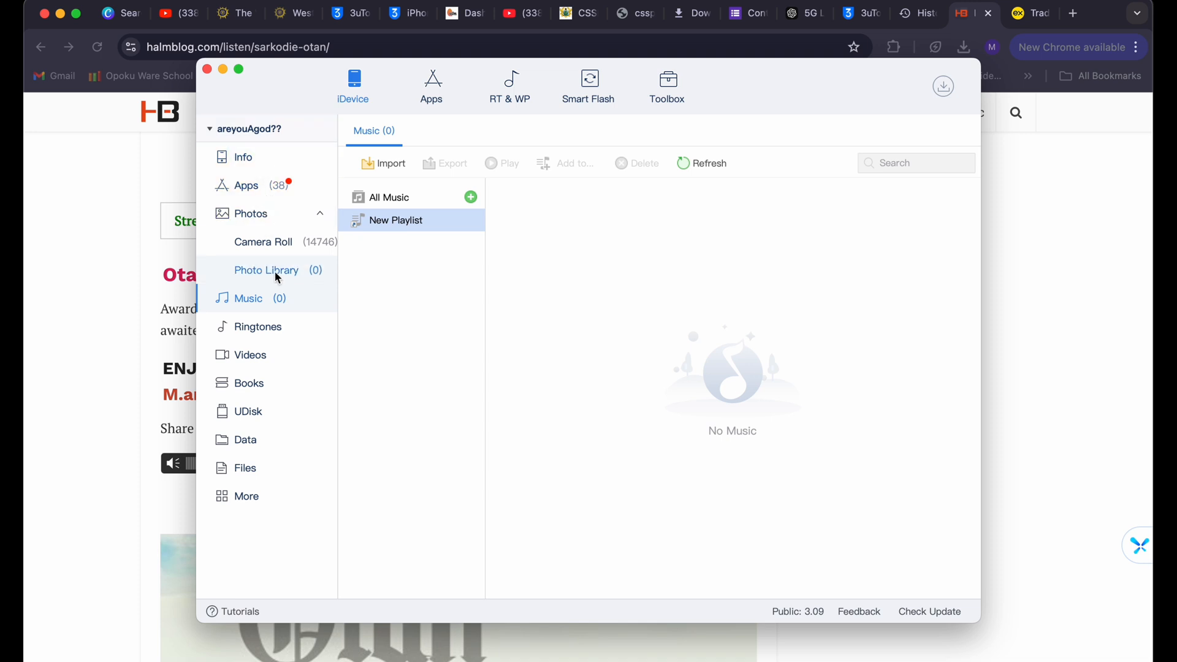
# - From the iDevice Music section, start a single-file import to reach the Import Music browser
pyautogui.click(258, 325)
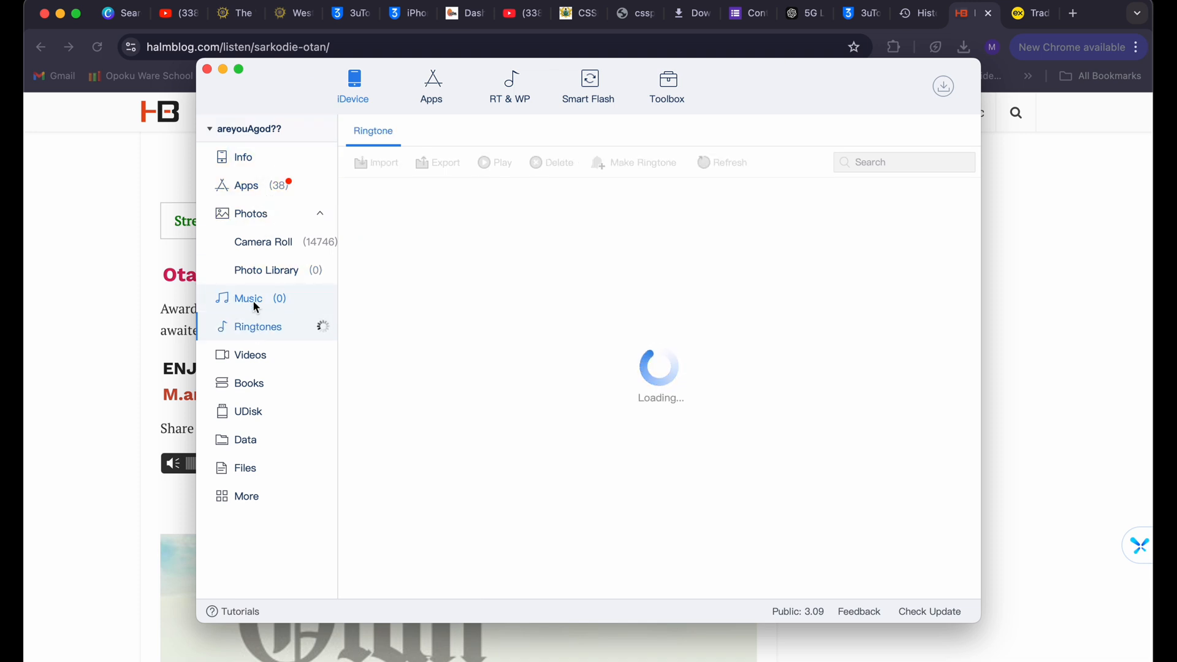
pyautogui.click(247, 298)
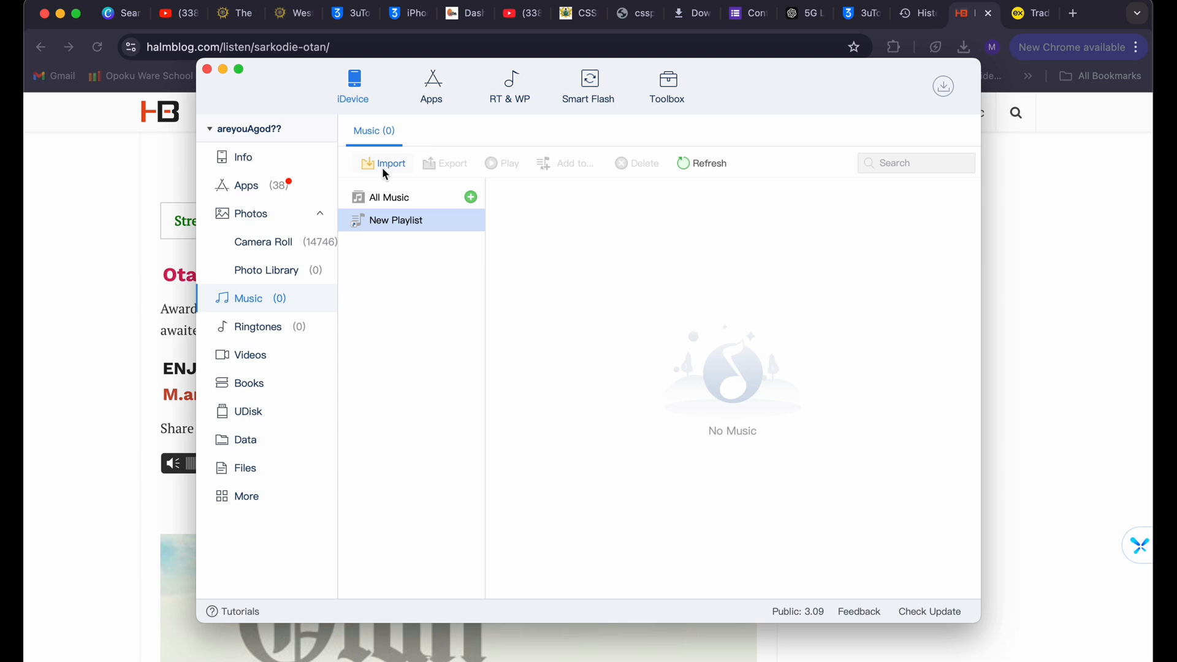
pyautogui.click(390, 163)
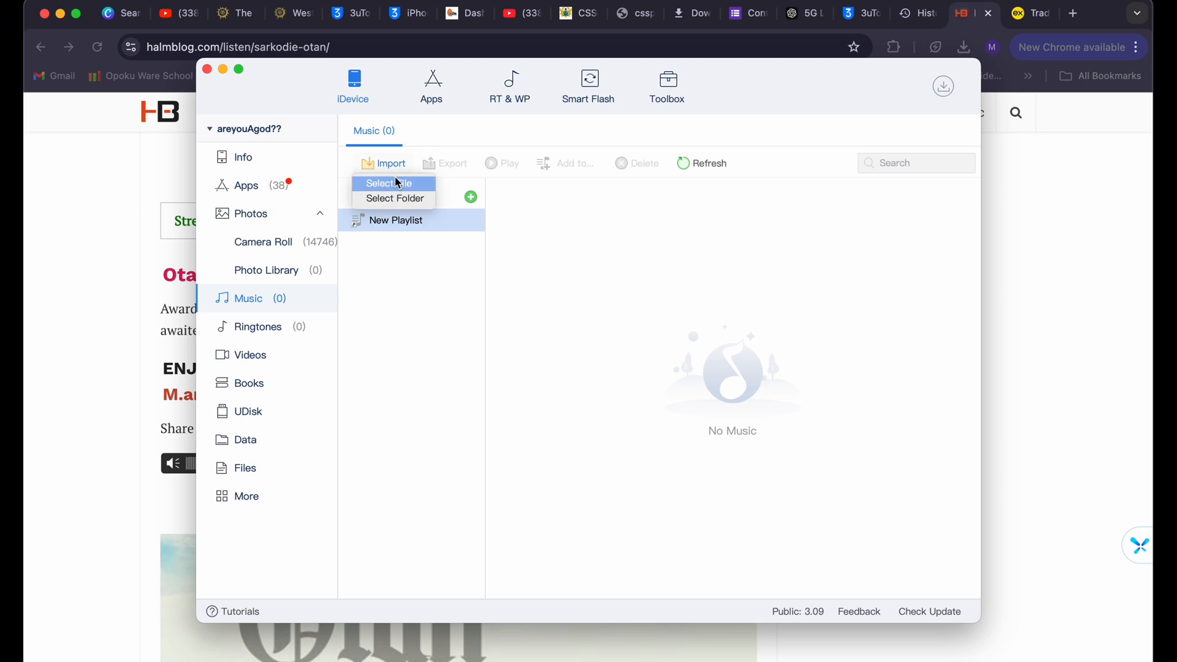
pyautogui.click(389, 183)
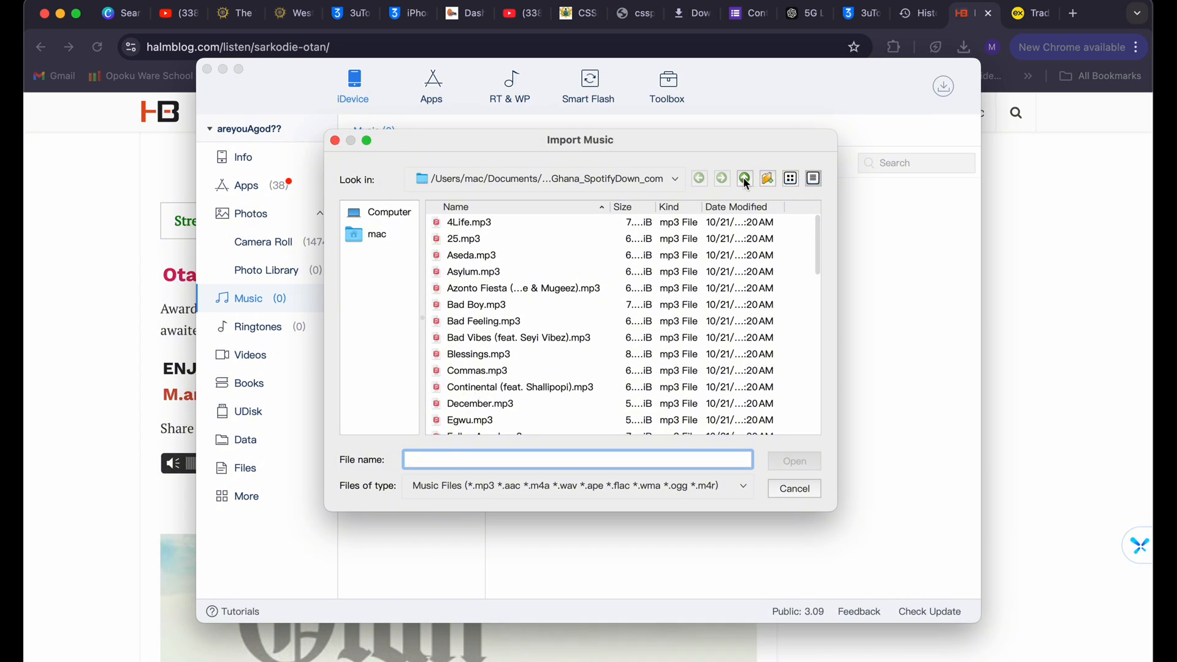
# - Import Download-MP3-Sarkodie-Otan from the Desktop folder into the iPhone's music
pyautogui.click(743, 178)
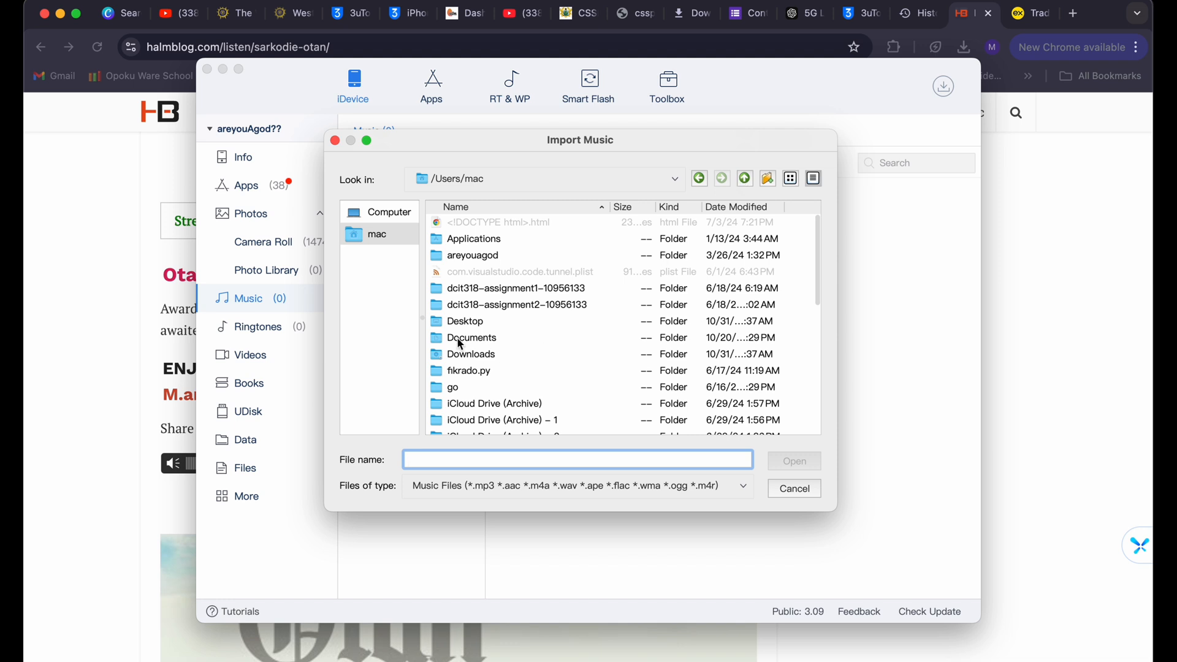
pyautogui.moveTo(464, 327)
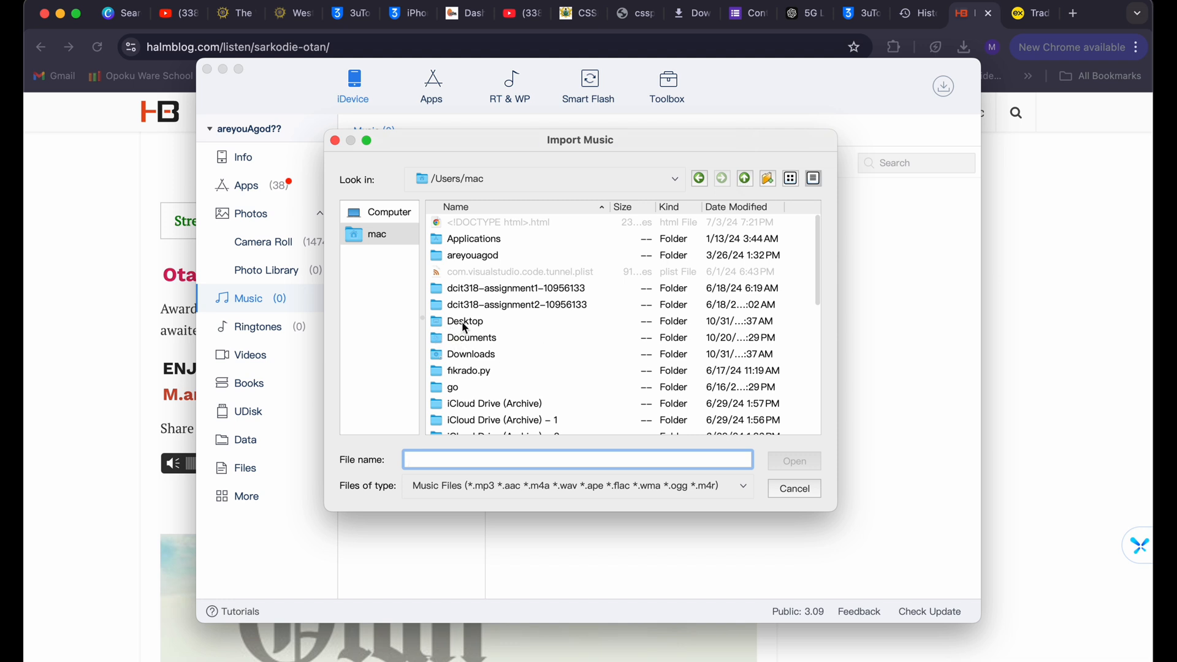
pyautogui.moveTo(469, 330)
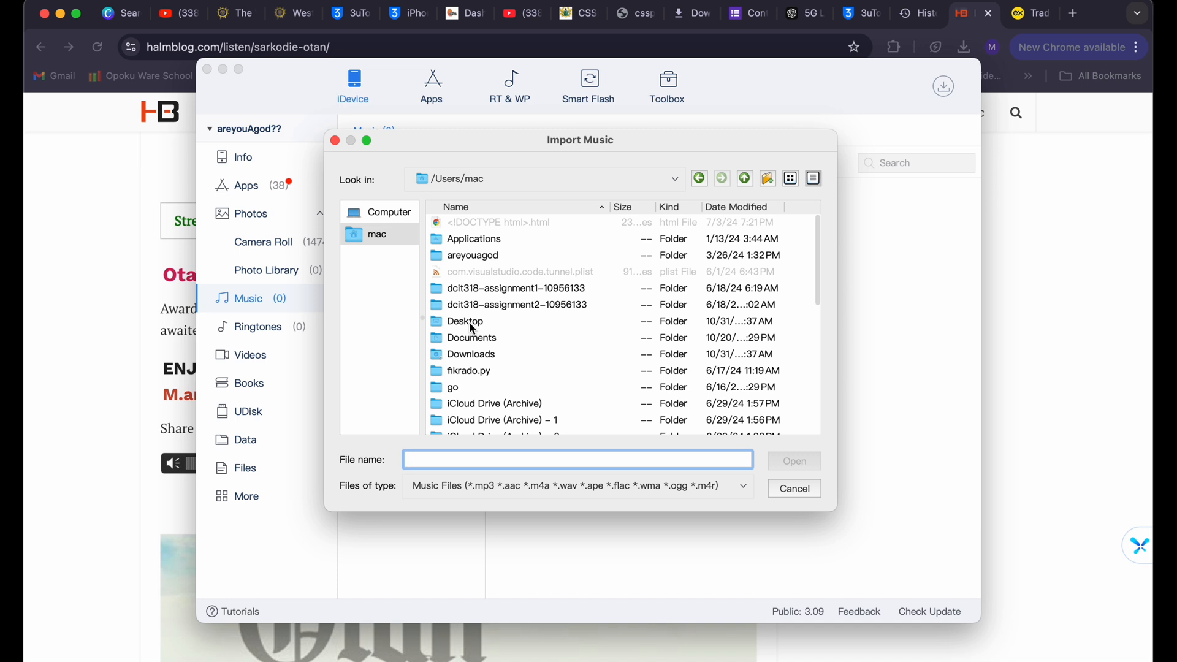
pyautogui.doubleClick(464, 321)
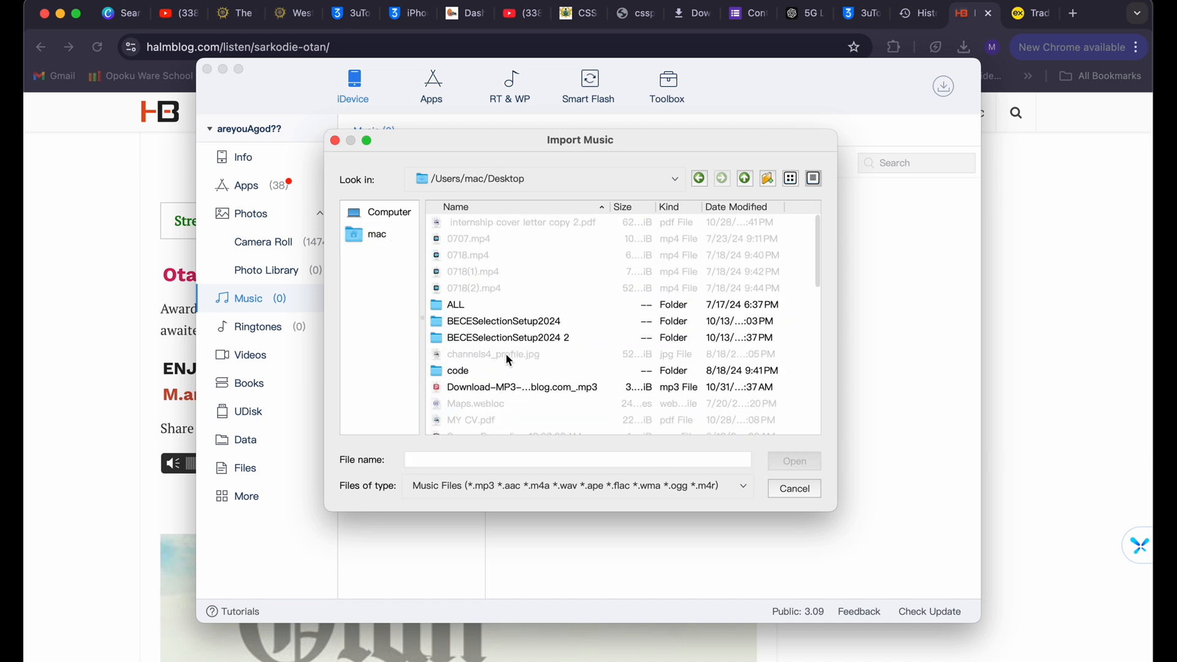
pyautogui.scroll(-3)
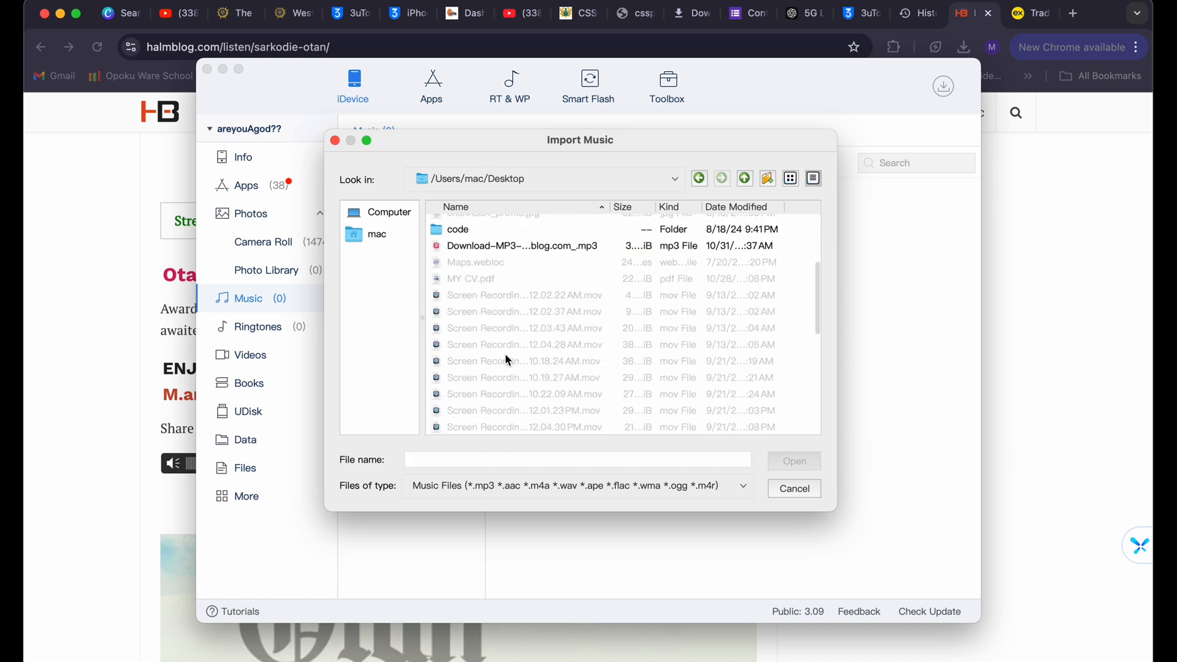
pyautogui.scroll(-3)
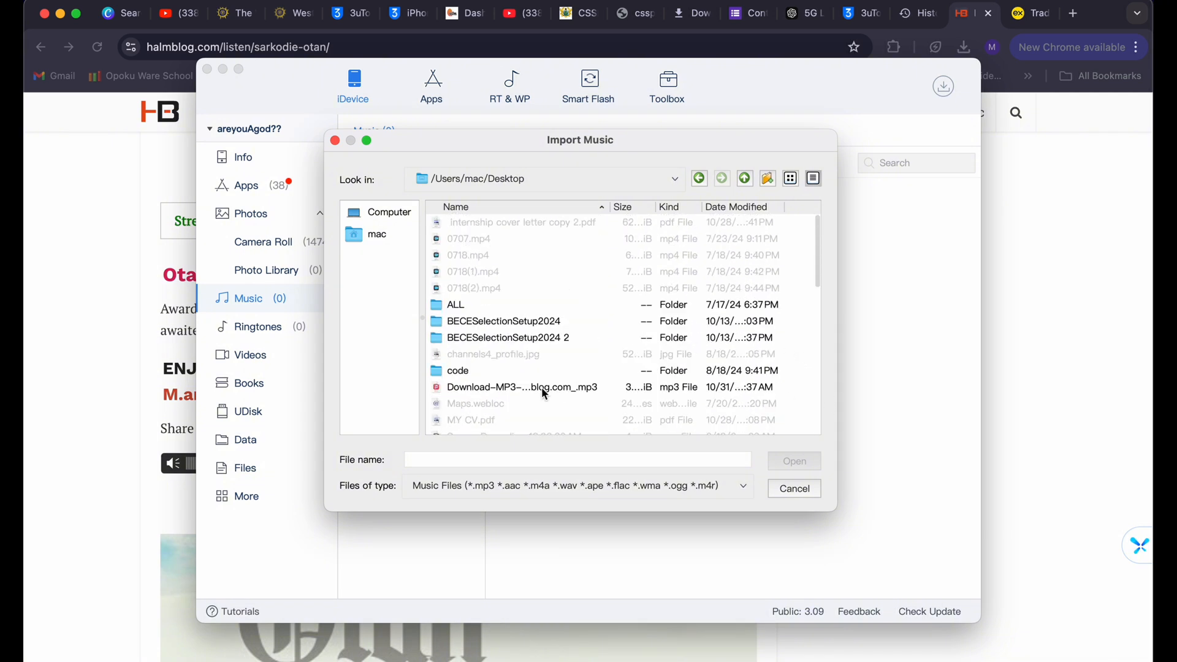
pyautogui.click(521, 387)
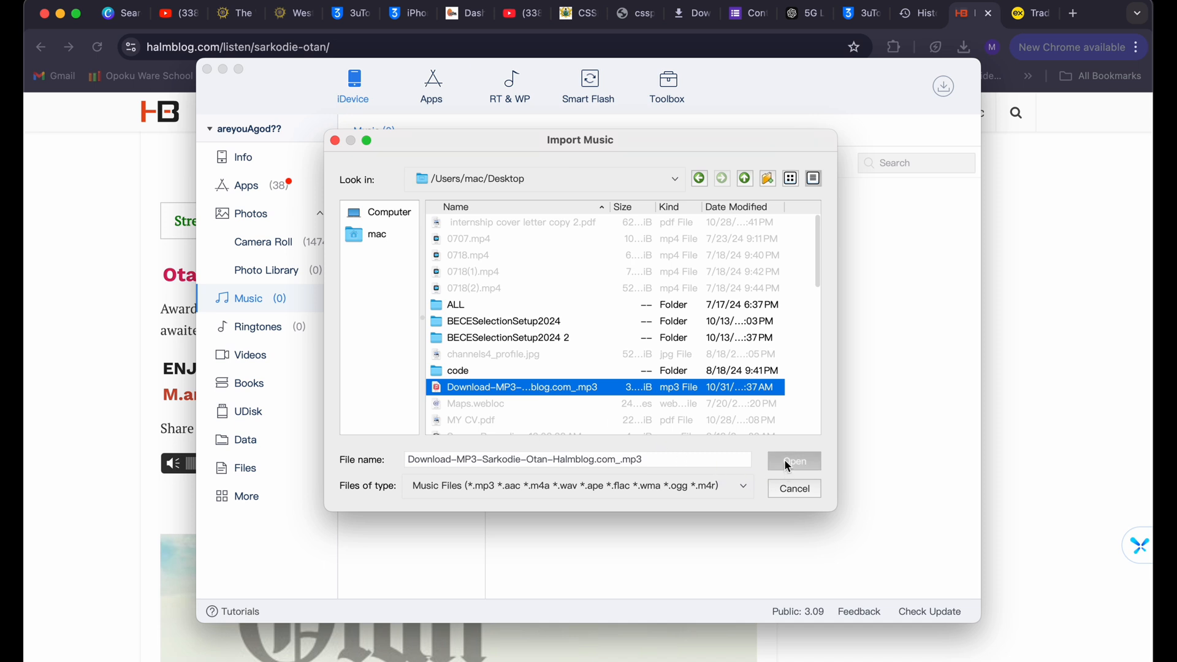
pyautogui.click(793, 461)
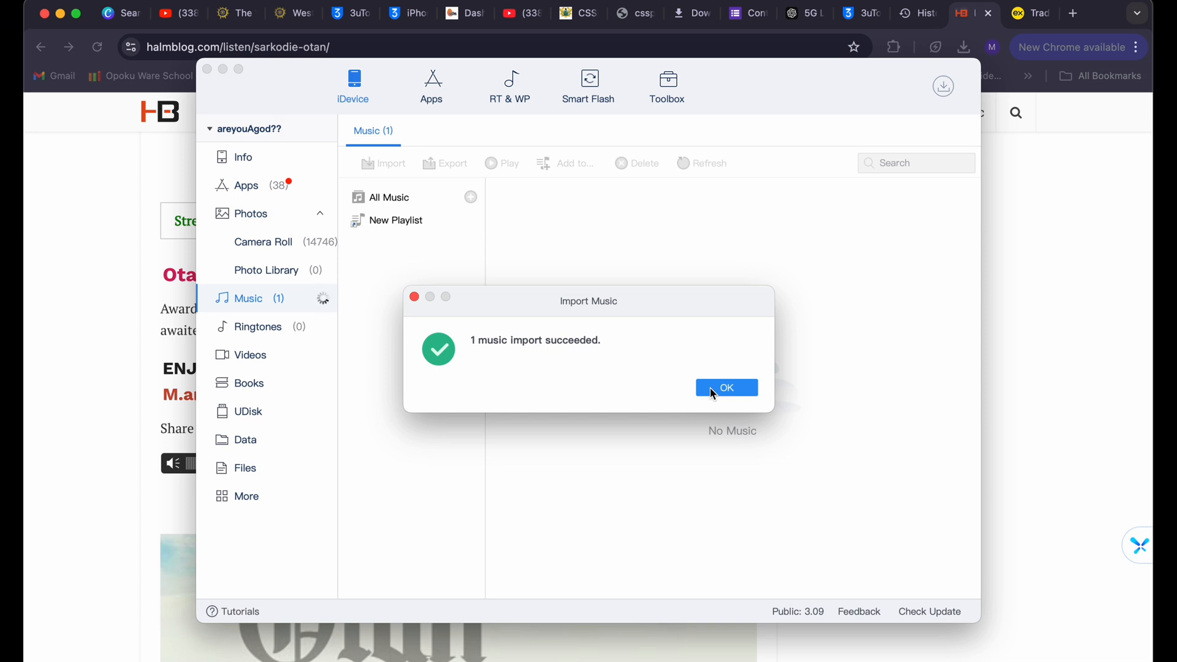
# - Dismiss the import confirmation, then play Otan by Sarkodie from Apple Music's library in the full player
pyautogui.click(725, 387)
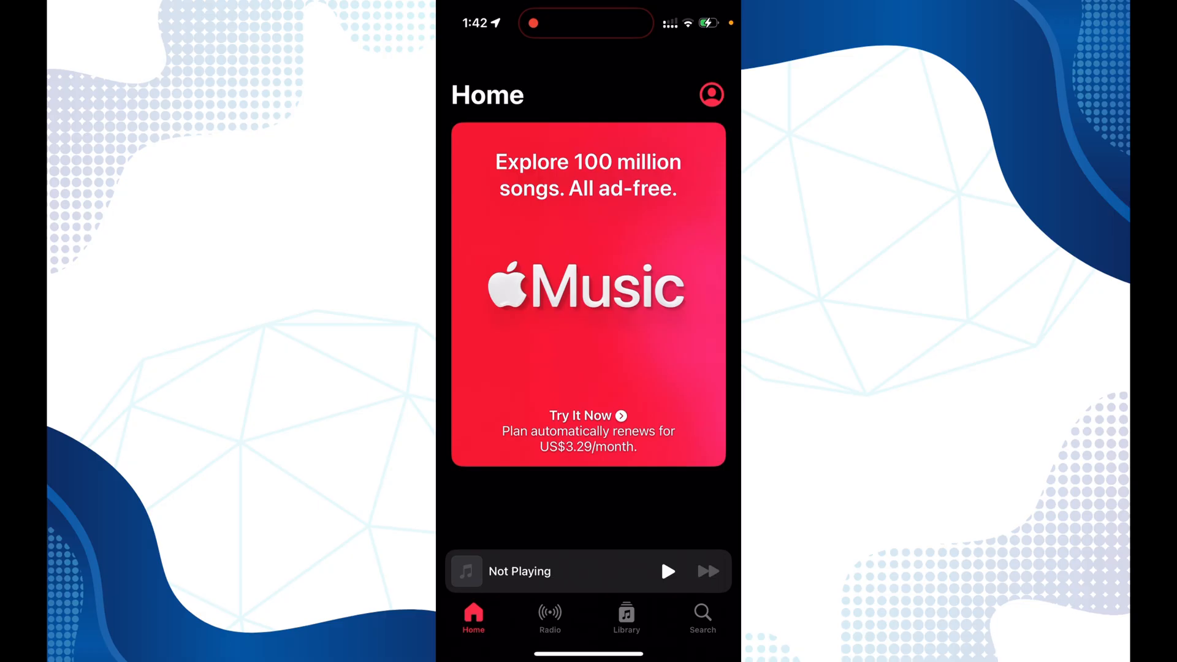
pyautogui.click(709, 94)
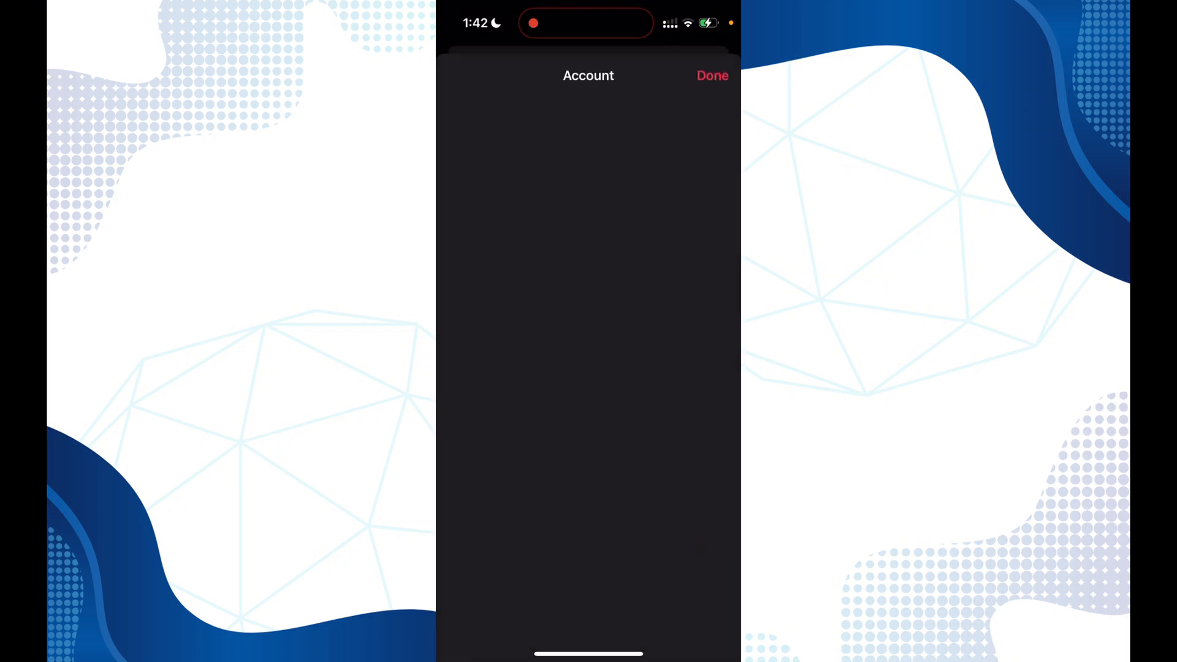
pyautogui.click(711, 75)
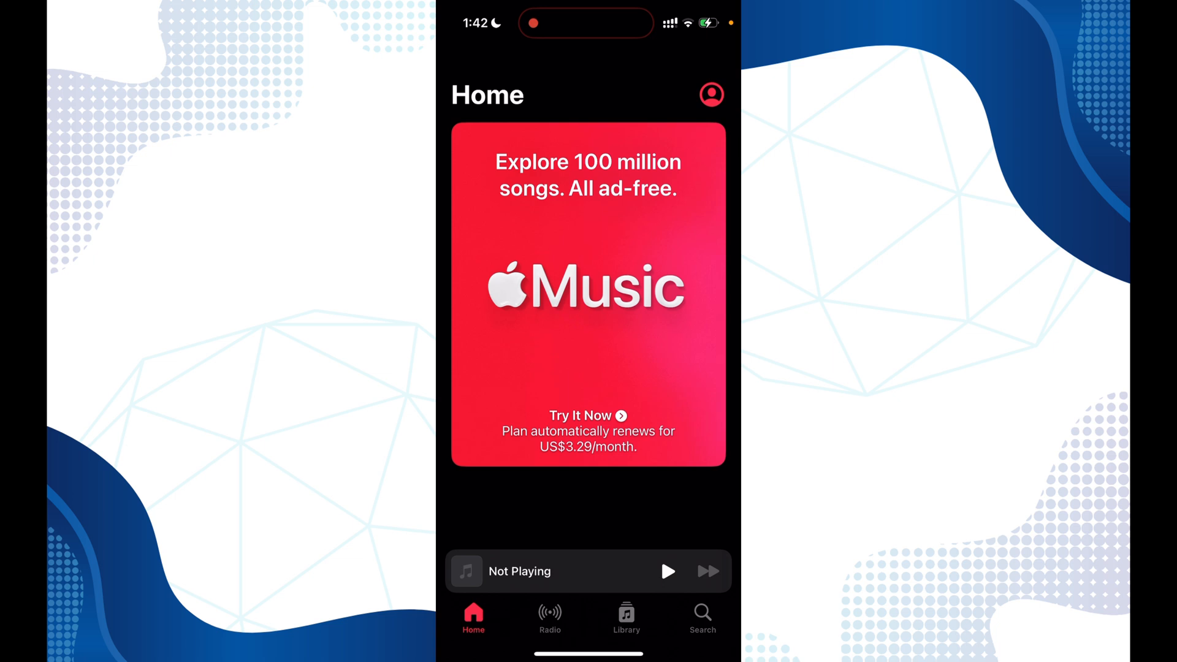
pyautogui.click(626, 615)
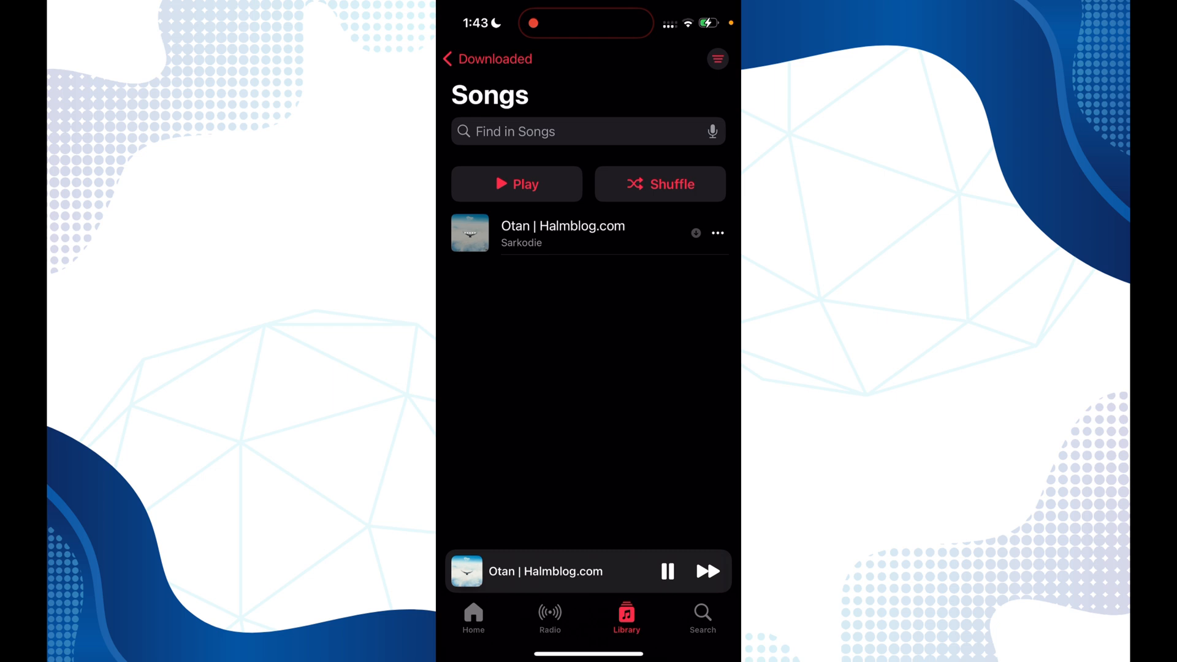
pyautogui.click(588, 571)
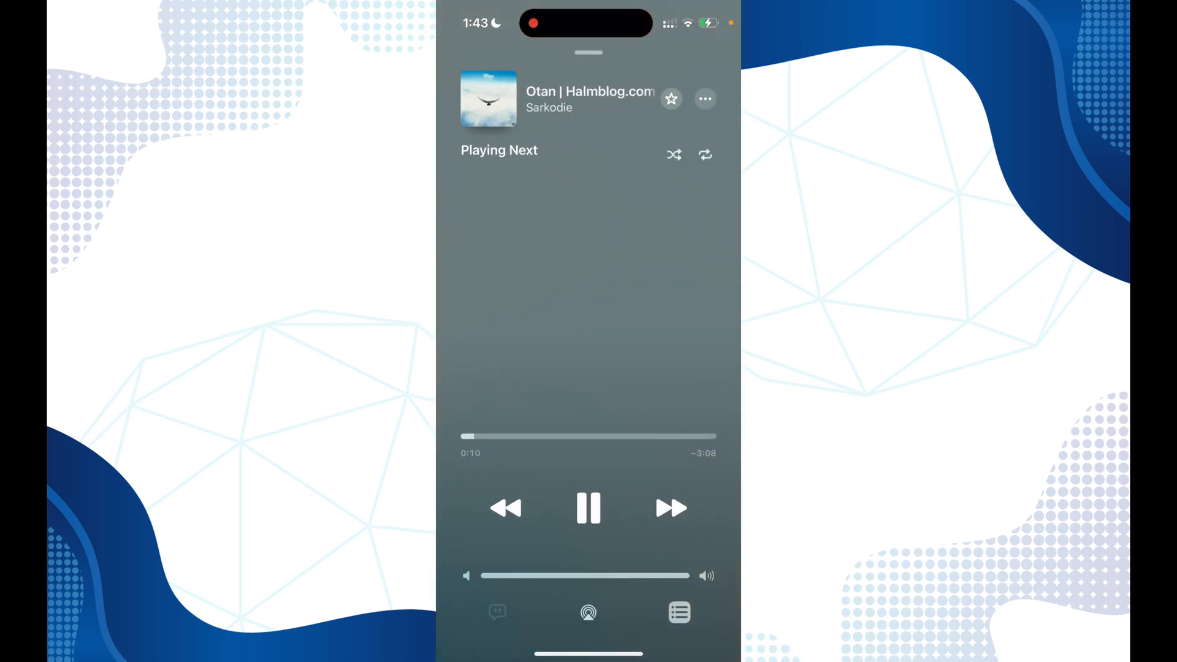